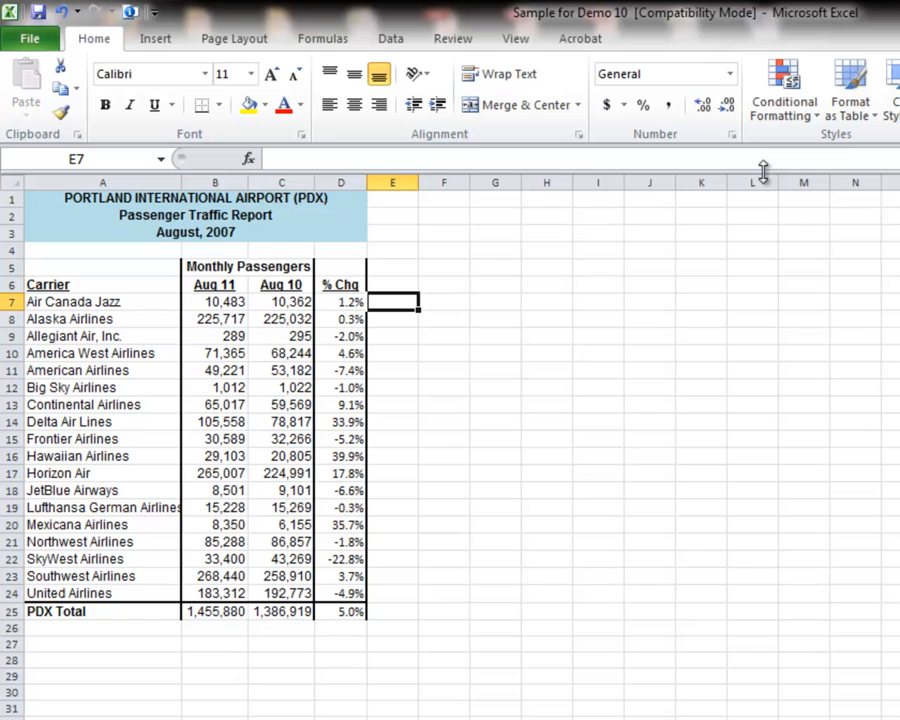
mouse_move(484, 361)
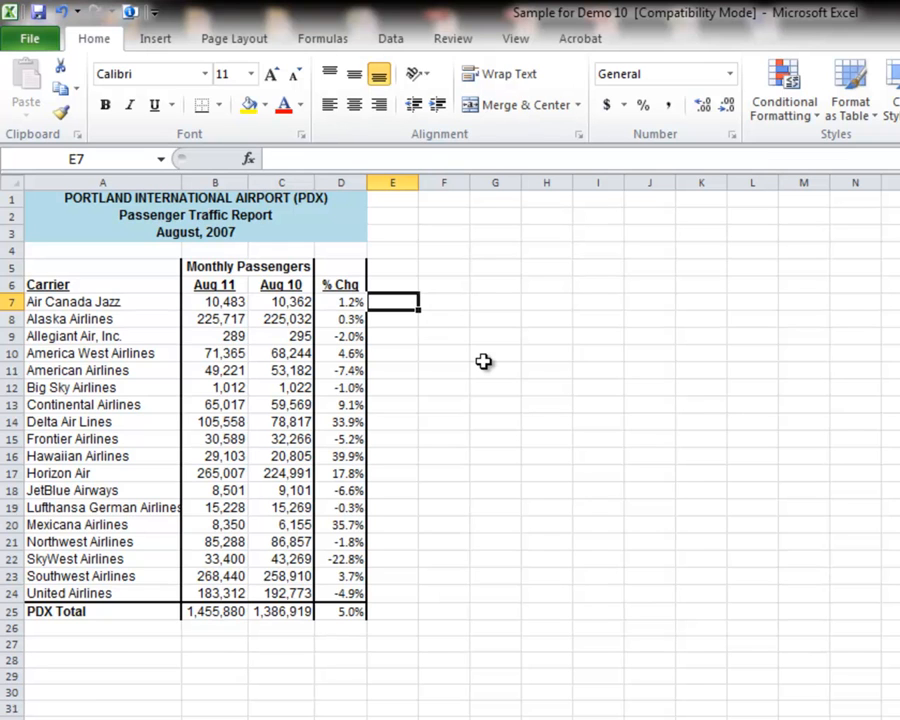
Begin an =IF( formula in cell E7.
type("=IF")
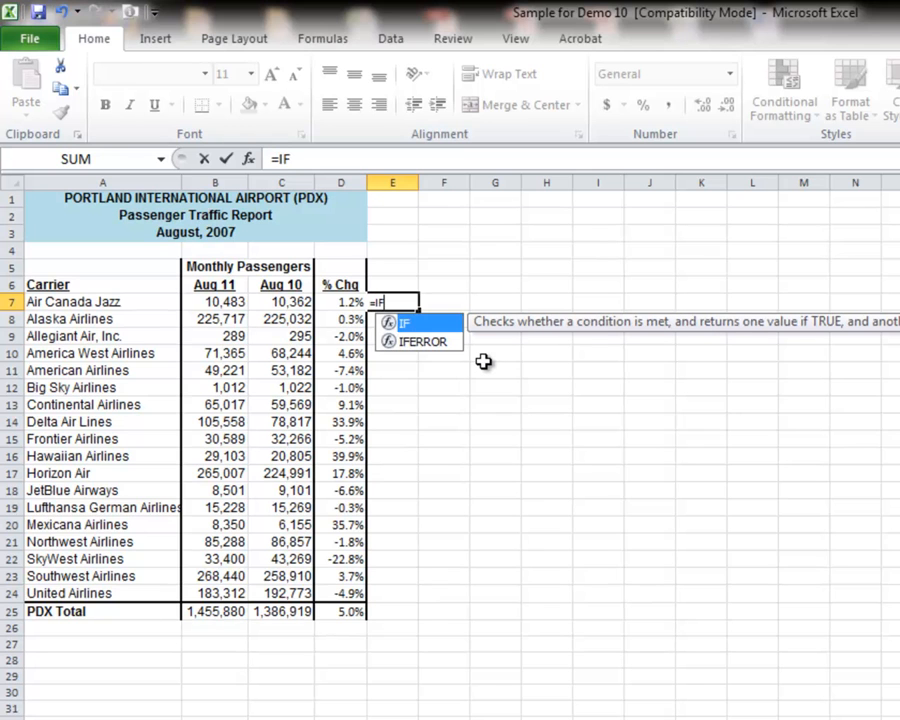
type("(")
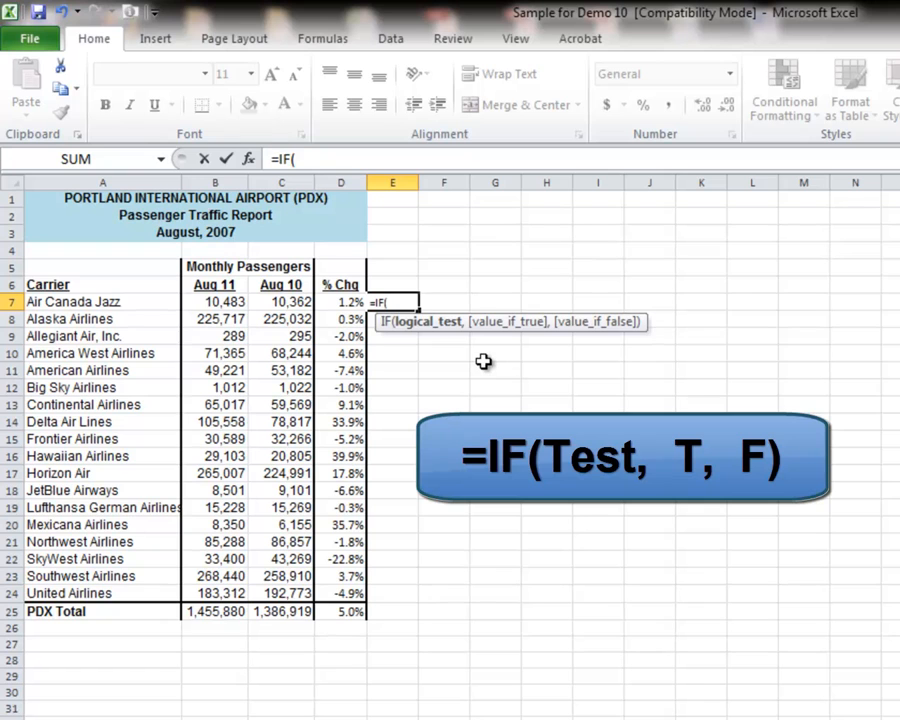
mouse_move(415, 334)
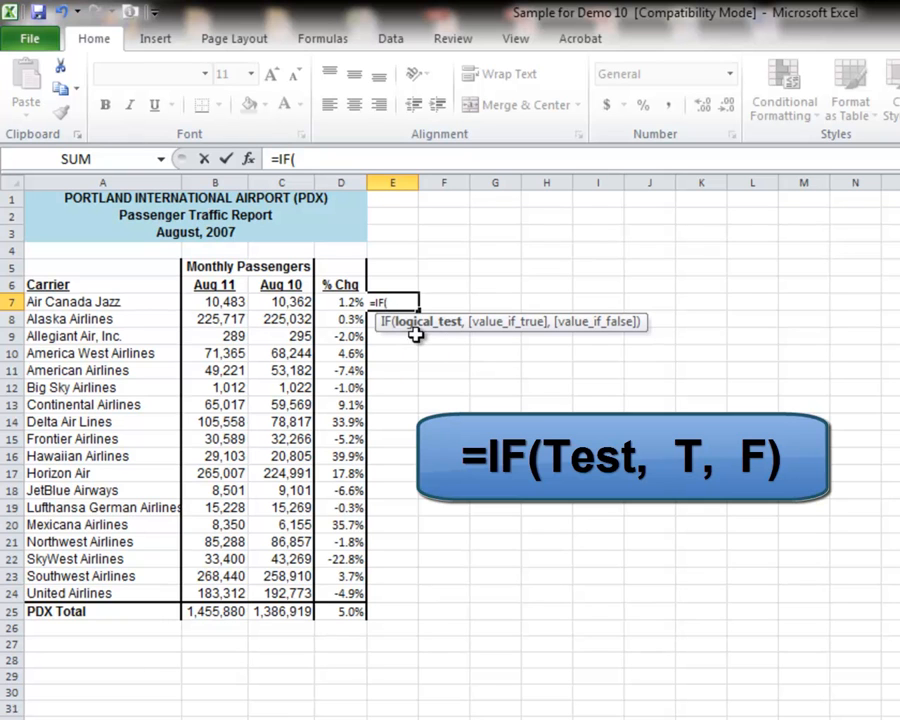
mouse_move(420, 336)
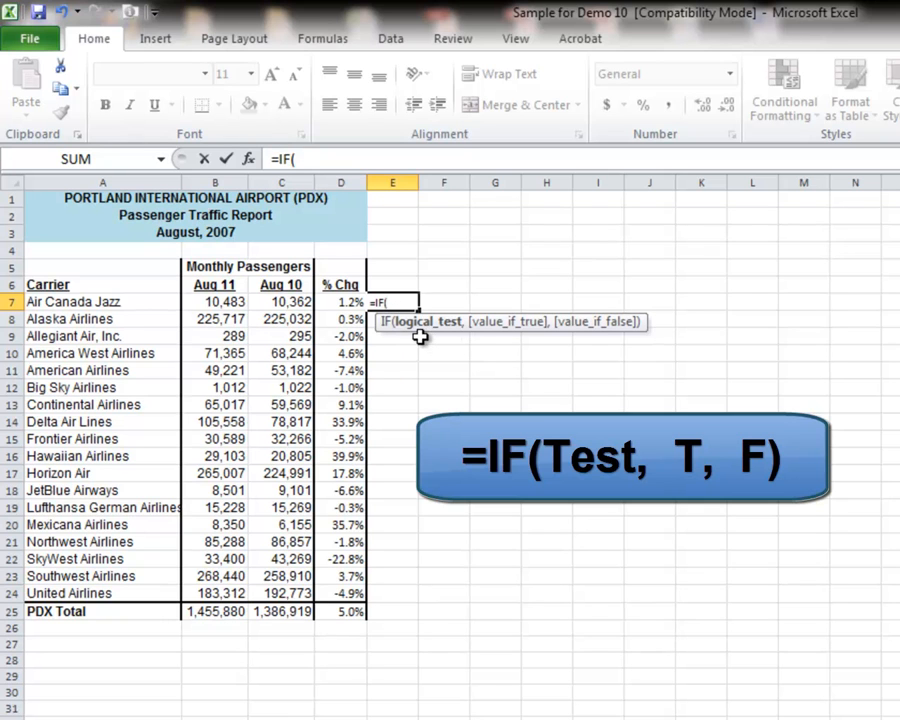
mouse_move(495, 347)
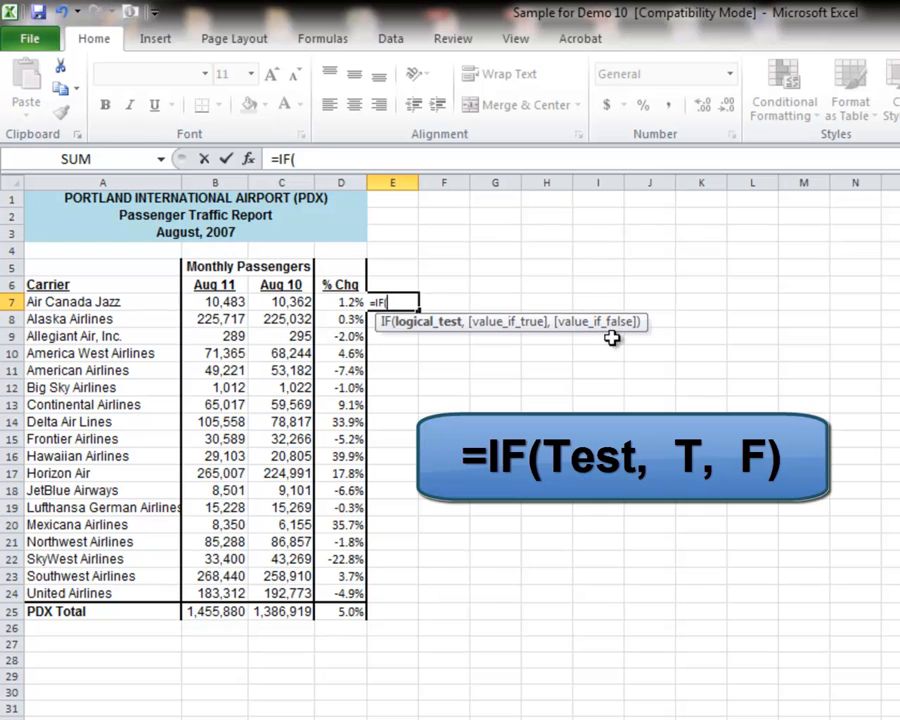
mouse_move(515, 362)
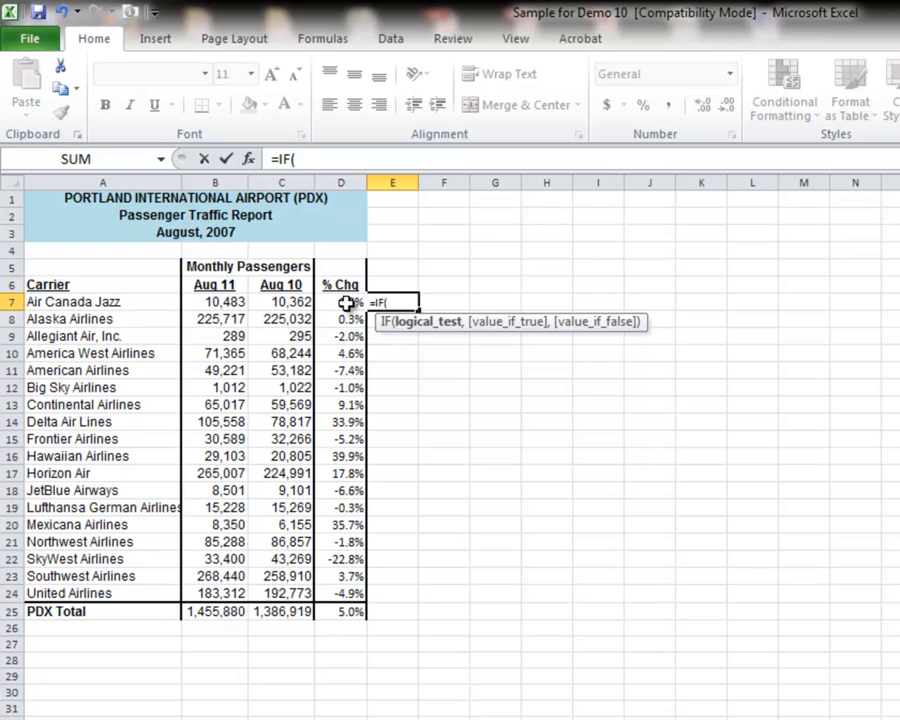
Complete the formula as =IF(D7>0, "OK", "Watch").
left_click(341, 301)
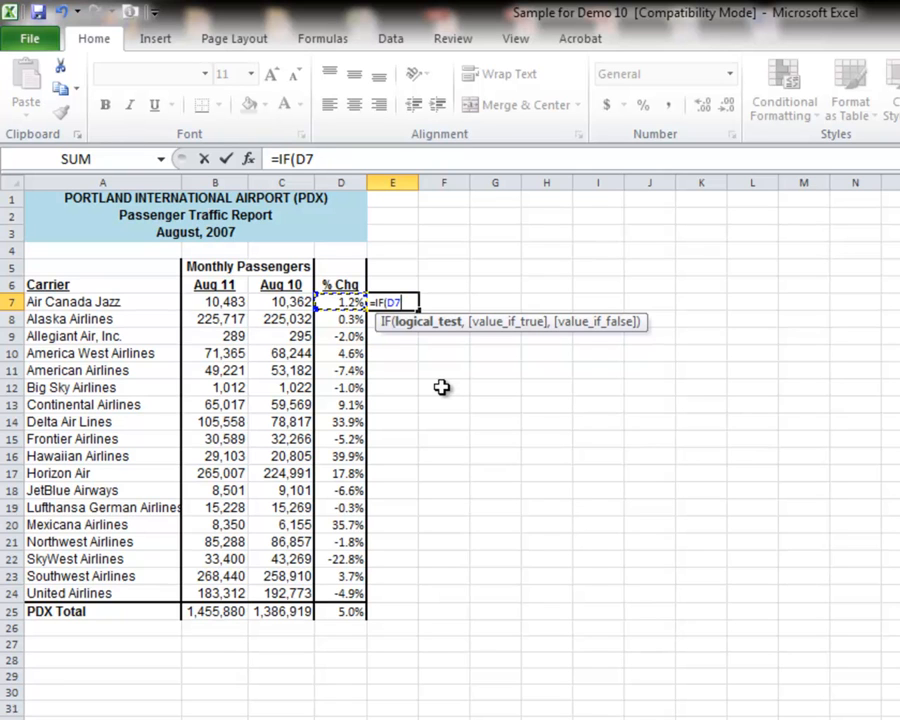
type(">0")
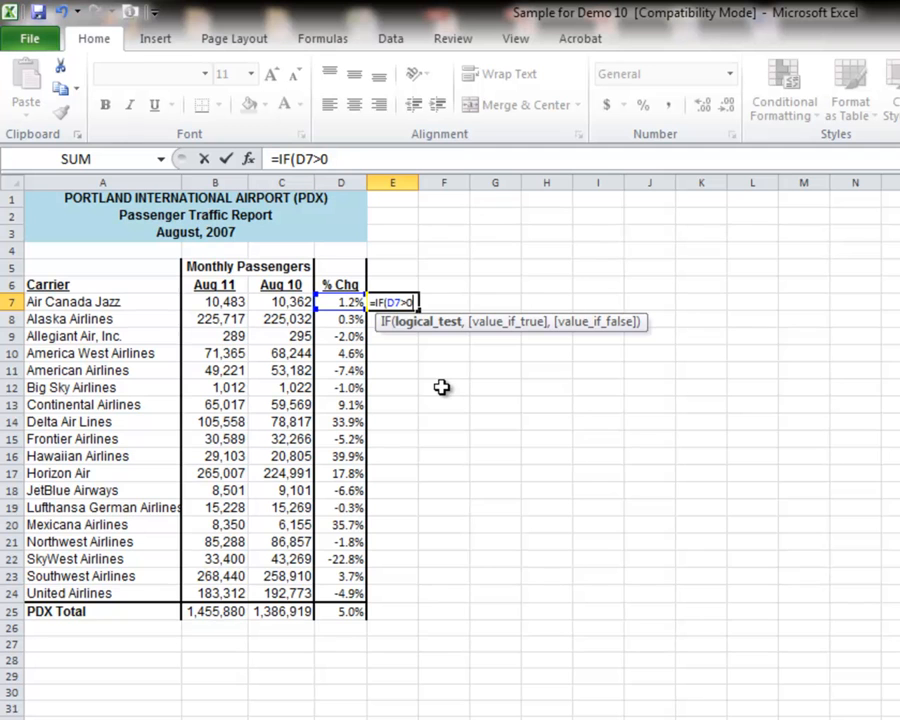
type(", \"")
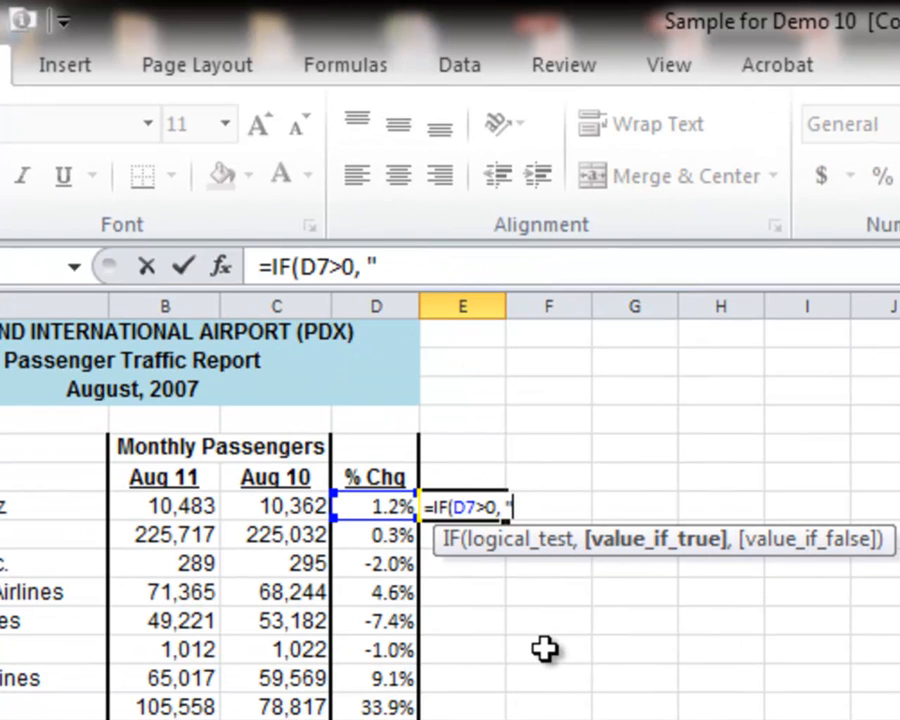
type("OK")
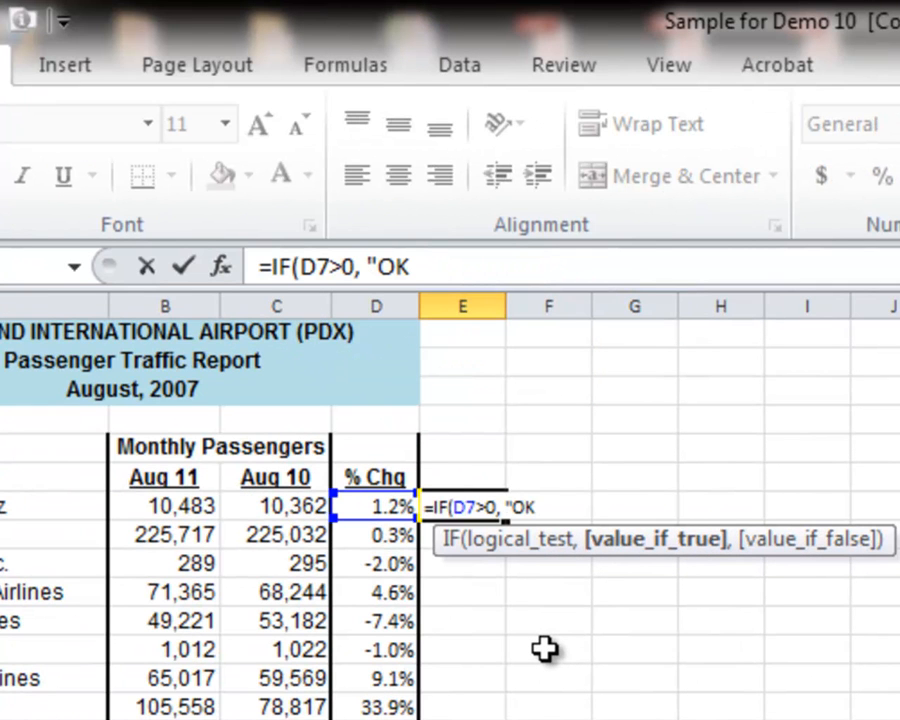
type("\"")
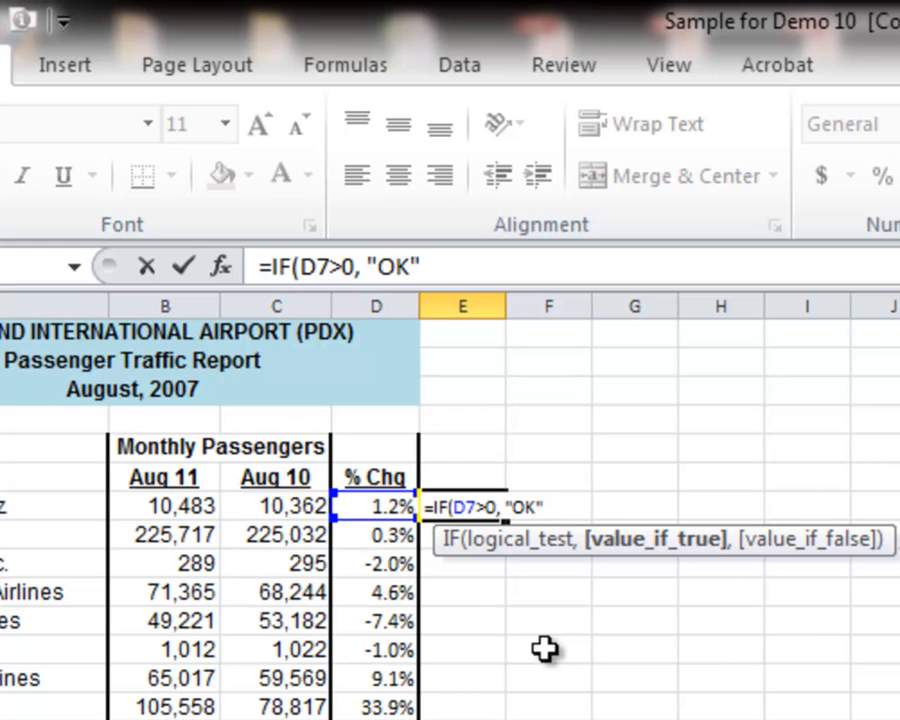
type(",")
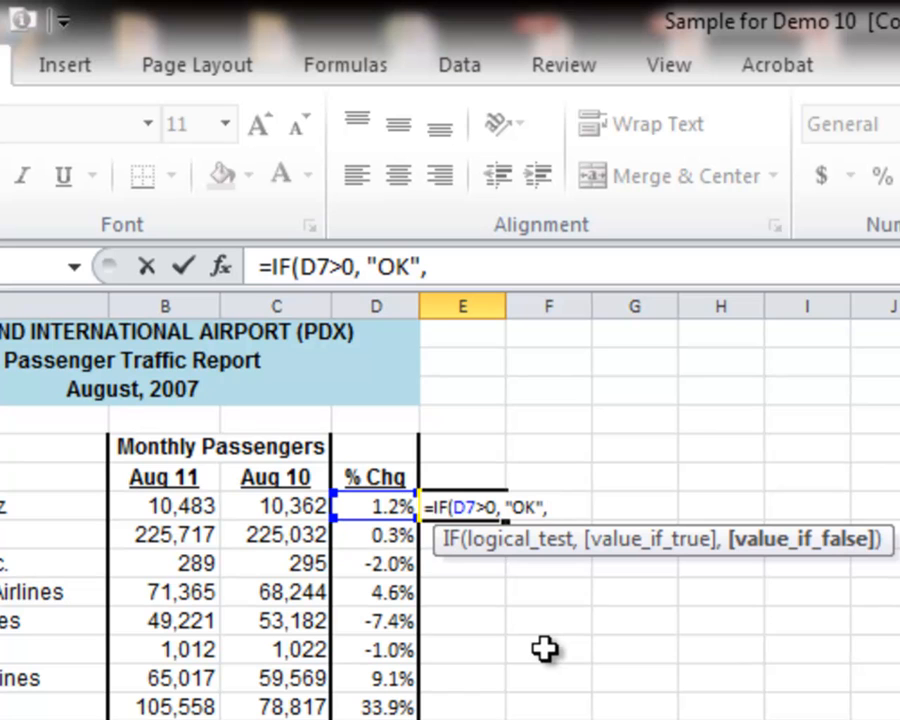
type("\" \"")
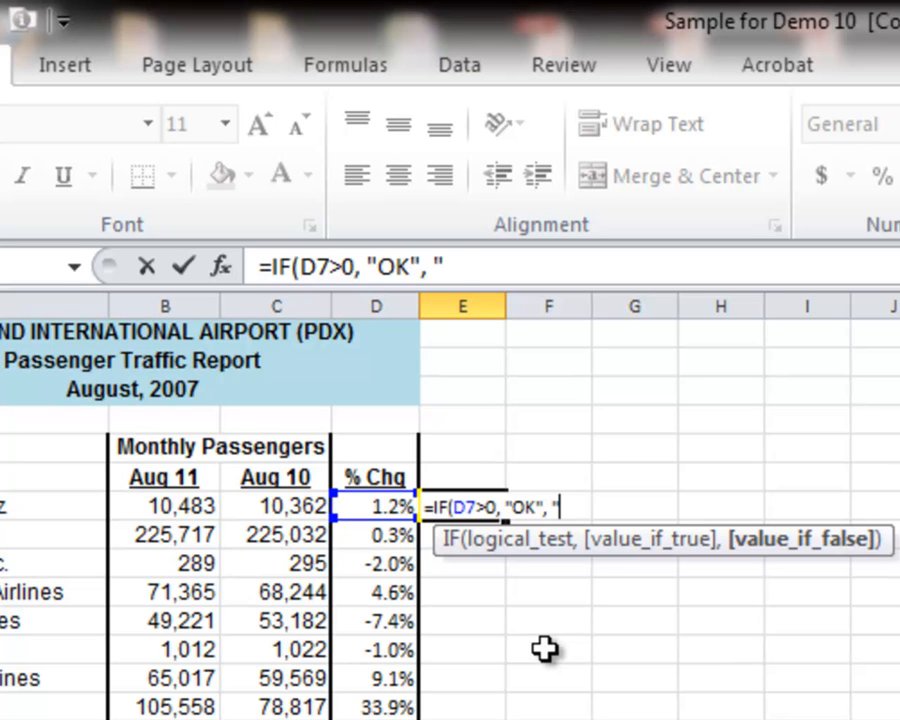
type("Wat")
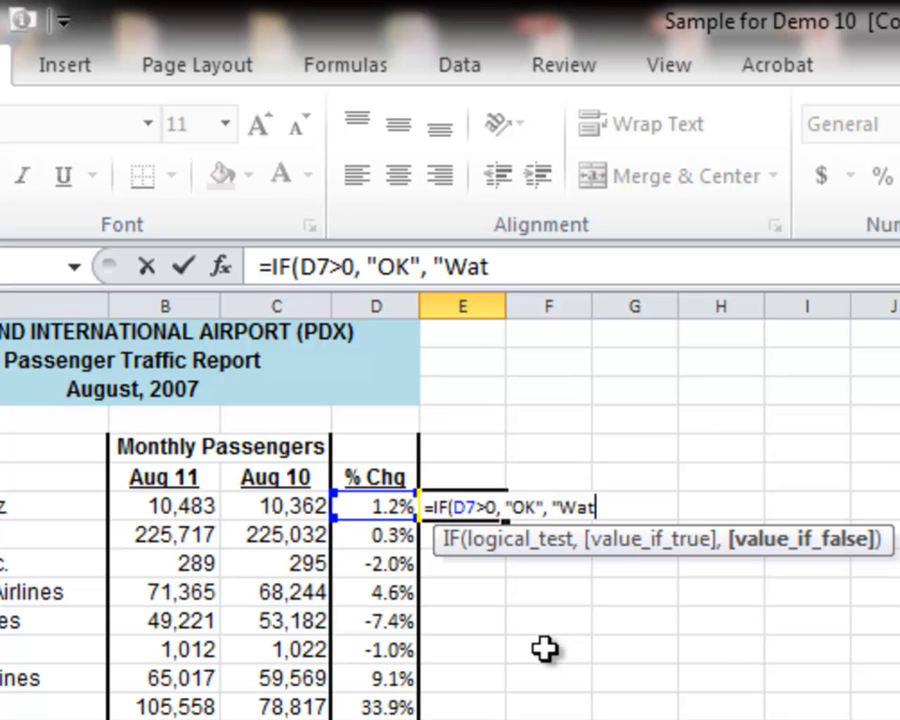
type("ch\")")
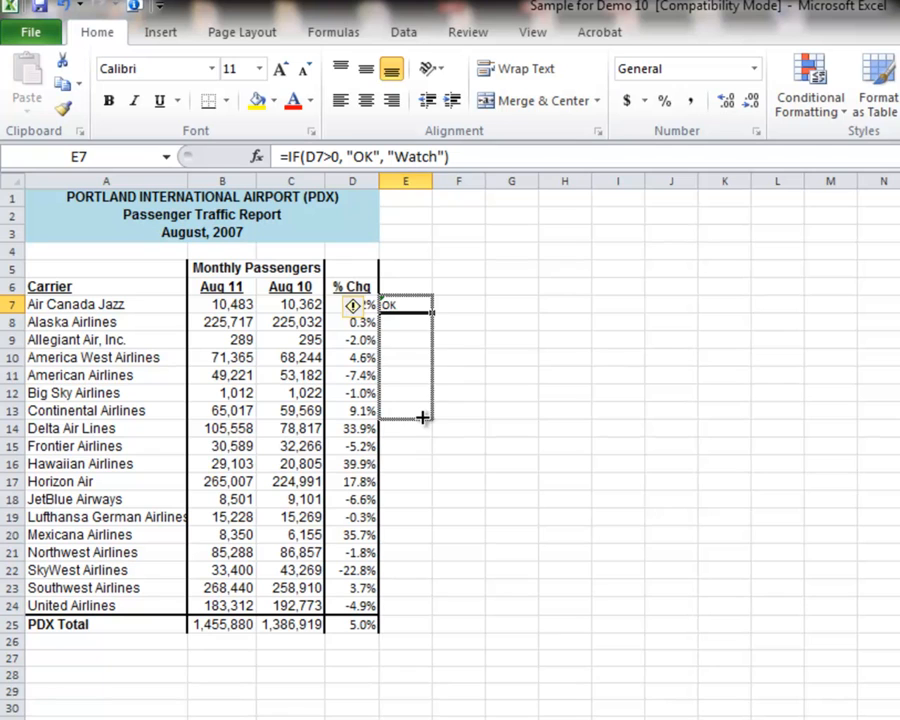
Fill the E7 IF formula down the OK/Watch column.
left_click_drag(420, 305, 420, 410)
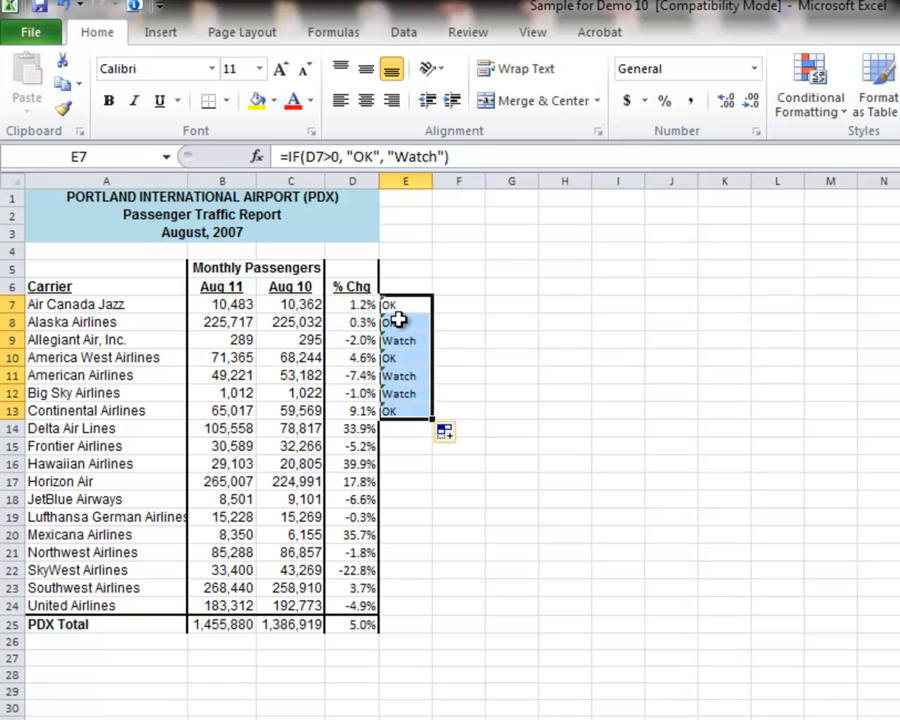
mouse_move(405, 348)
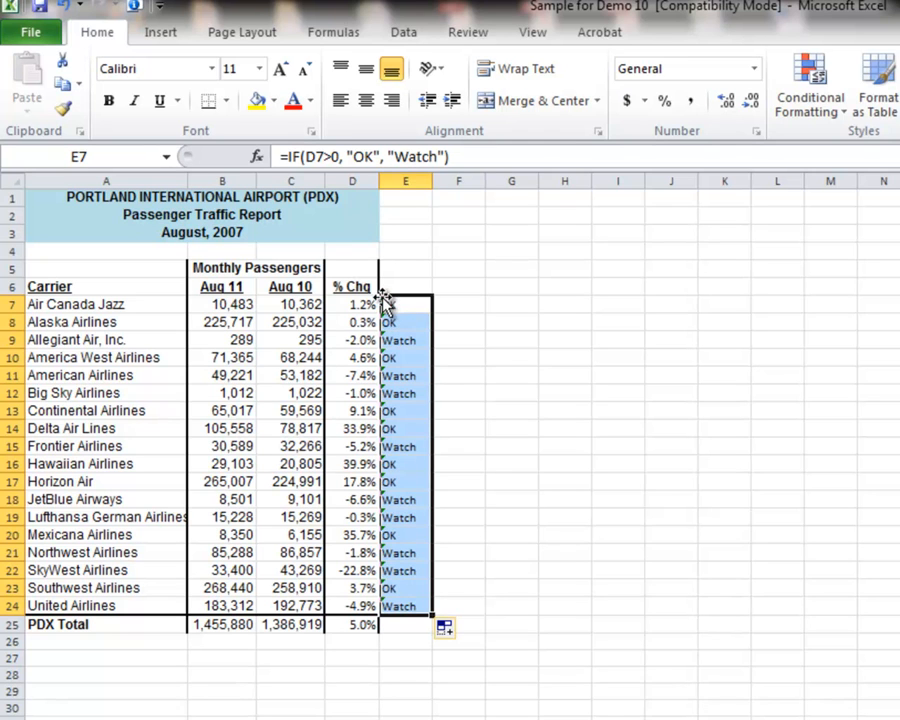
mouse_move(385, 303)
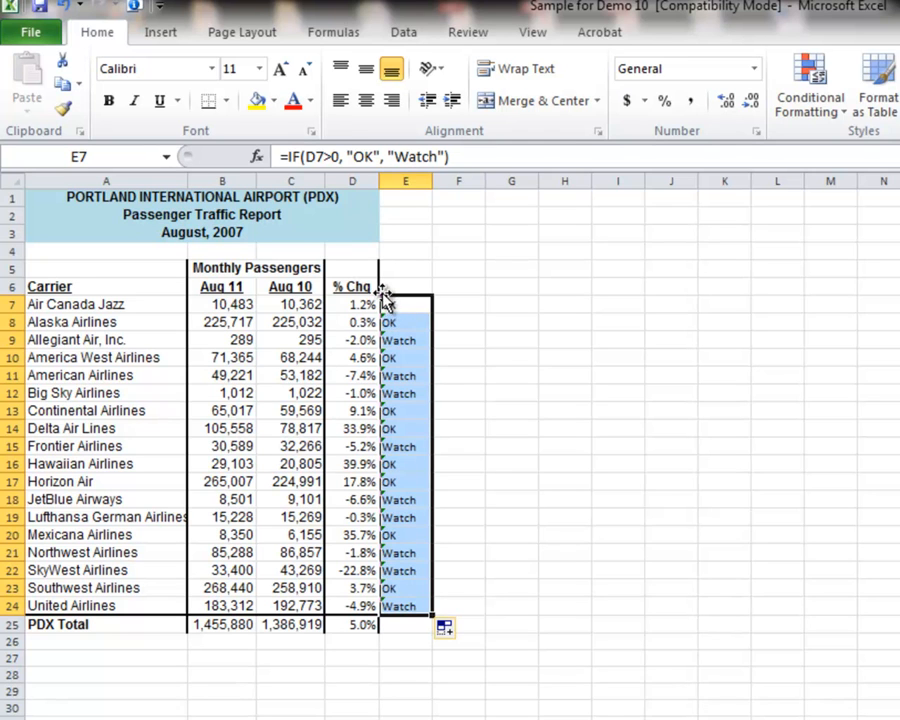
Ignore the formula error warnings on the filled E7:E24 cells.
left_click(405, 321)
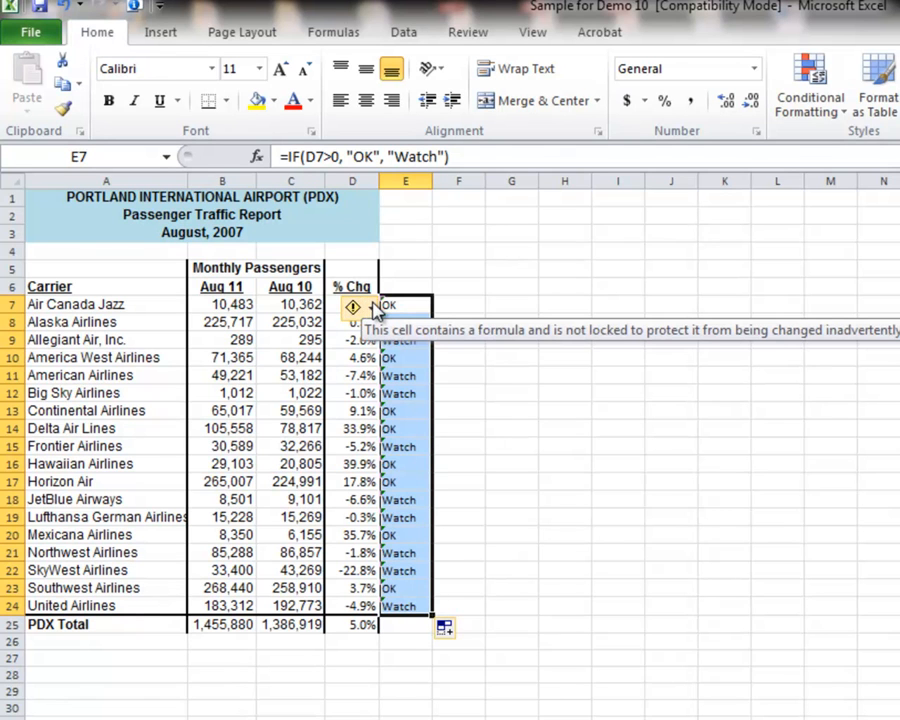
left_click(353, 307)
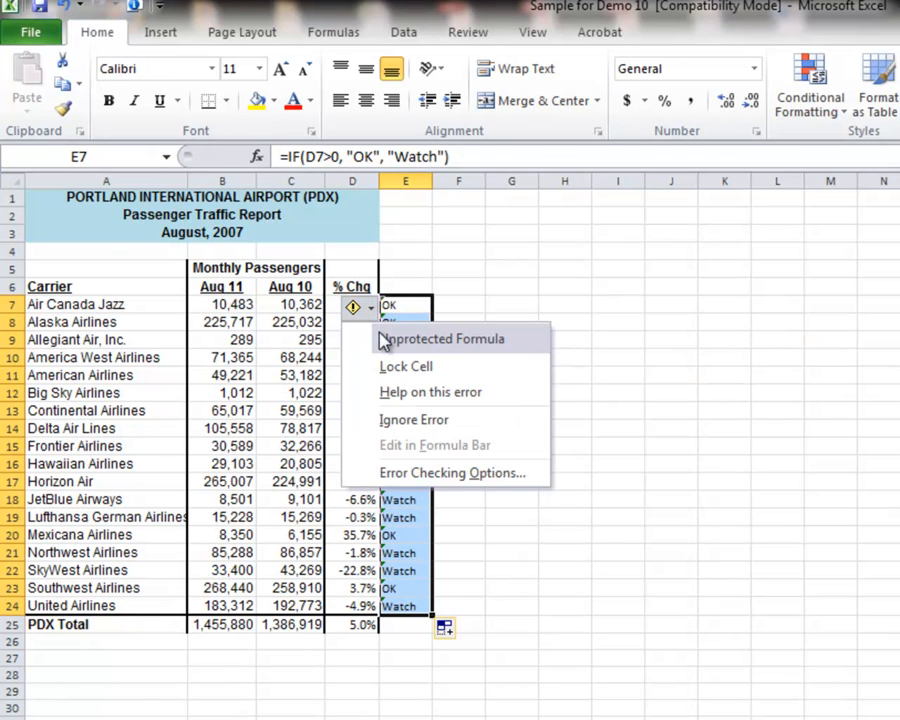
mouse_move(388, 345)
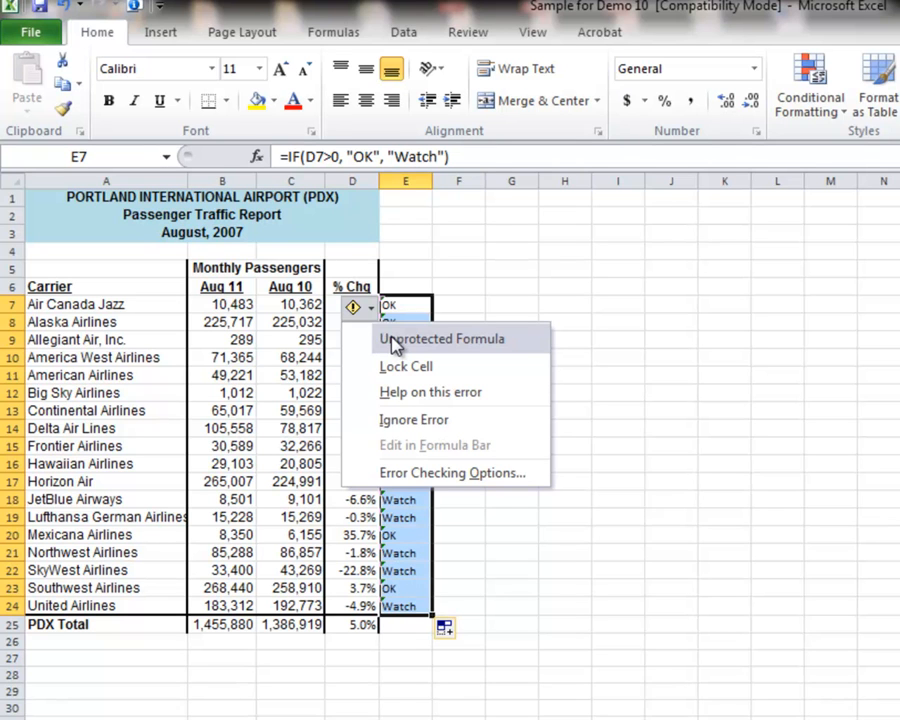
mouse_move(400, 345)
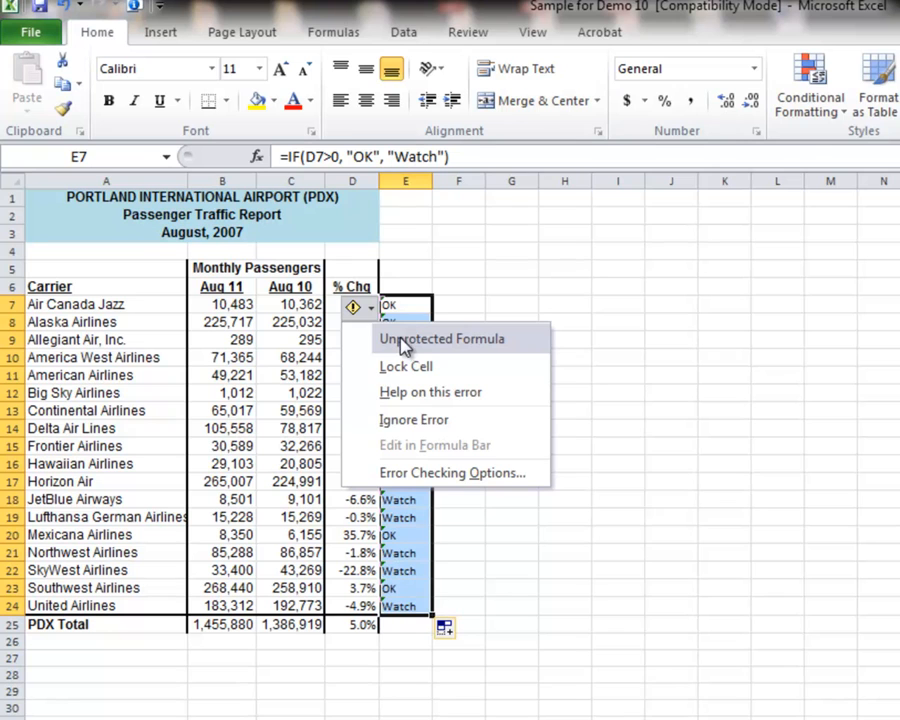
mouse_move(413, 420)
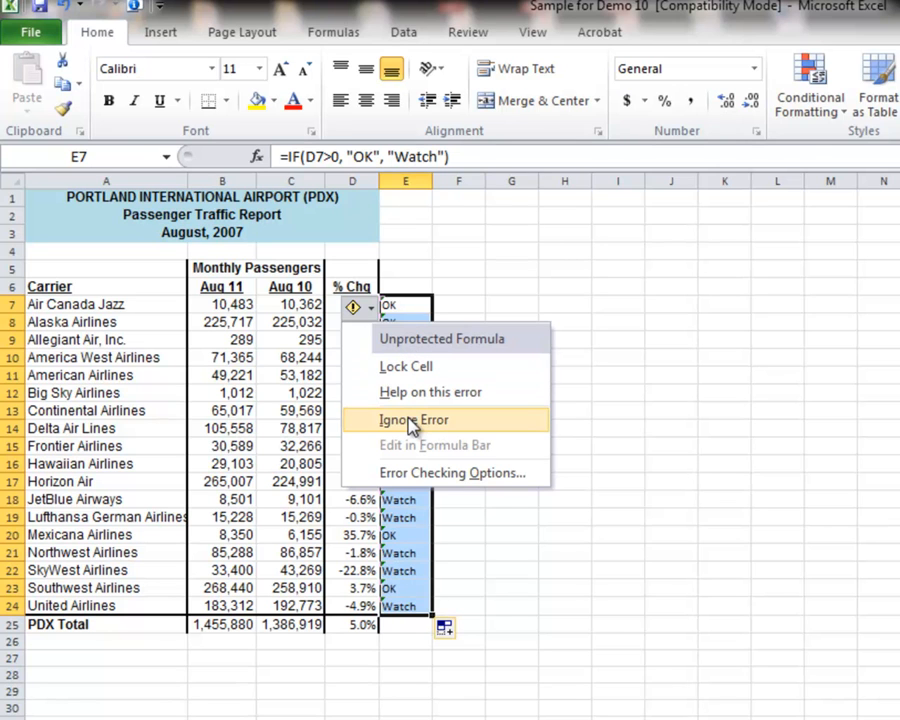
left_click(411, 419)
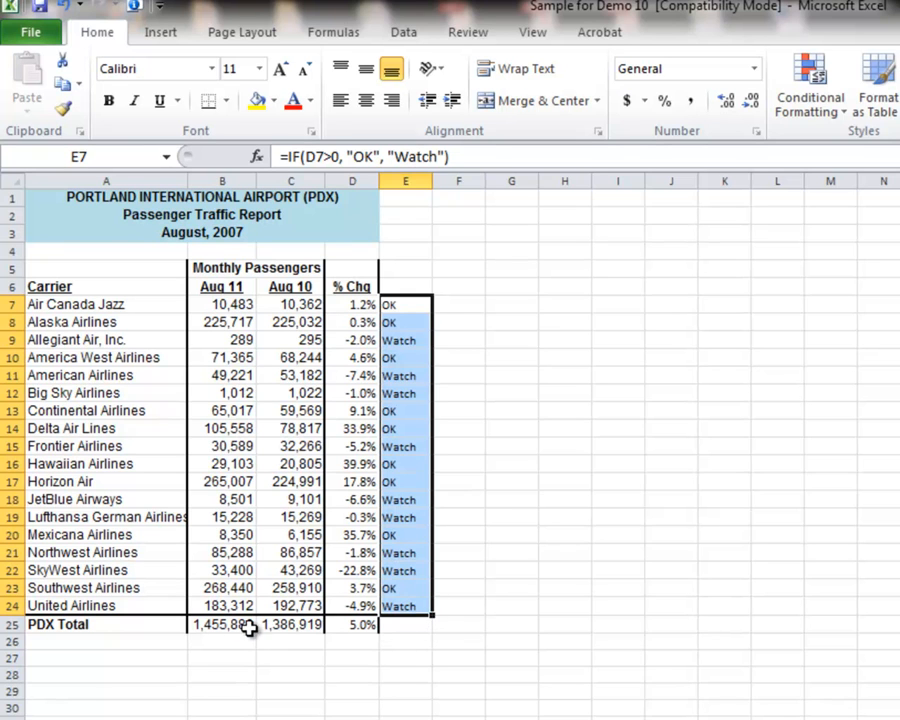
mouse_move(345, 602)
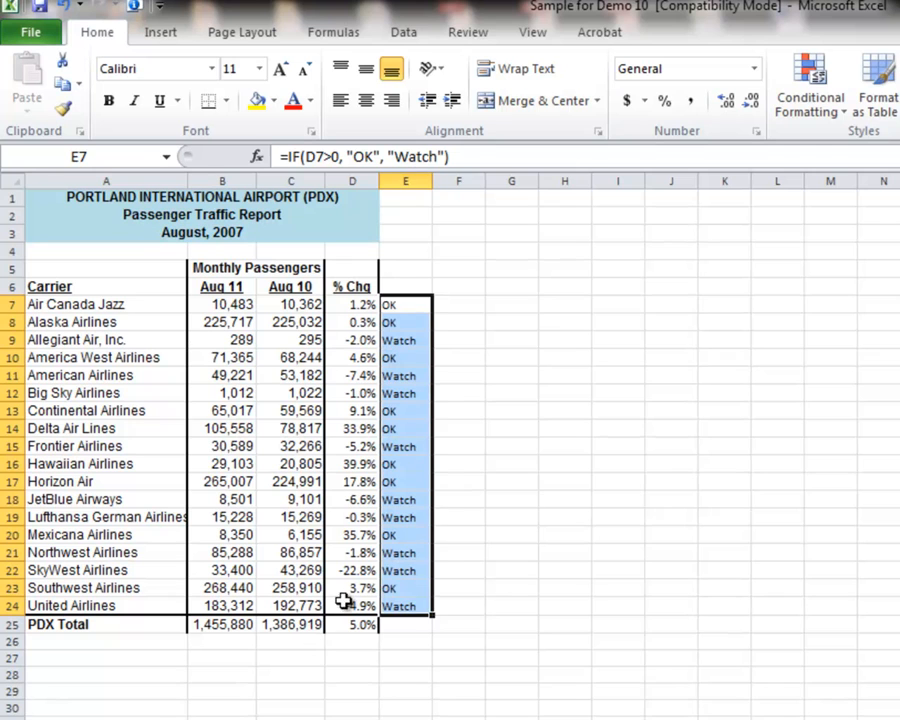
left_click(458, 304)
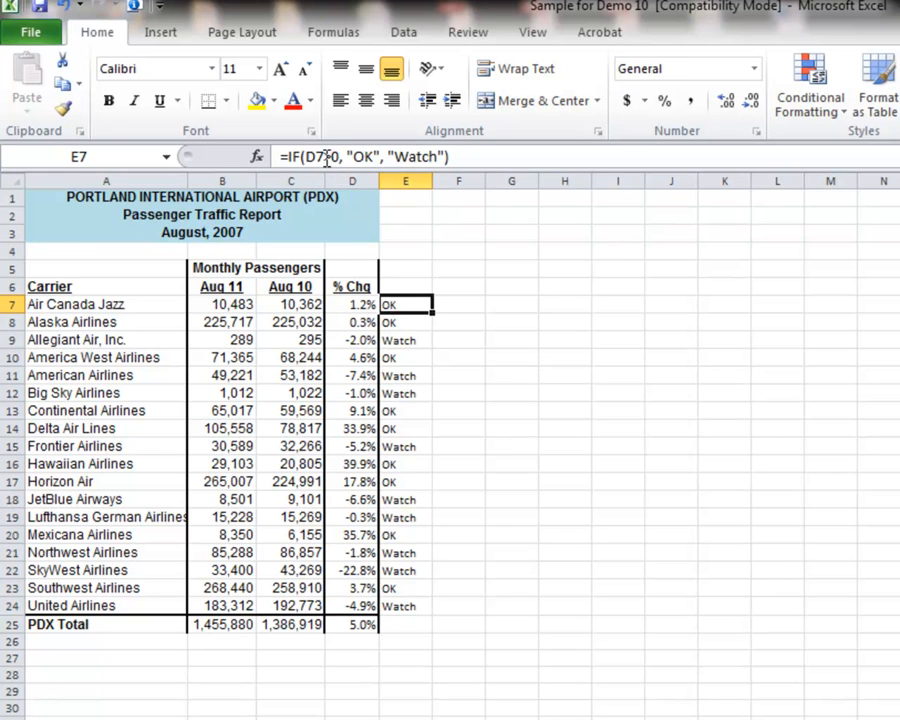
mouse_move(335, 156)
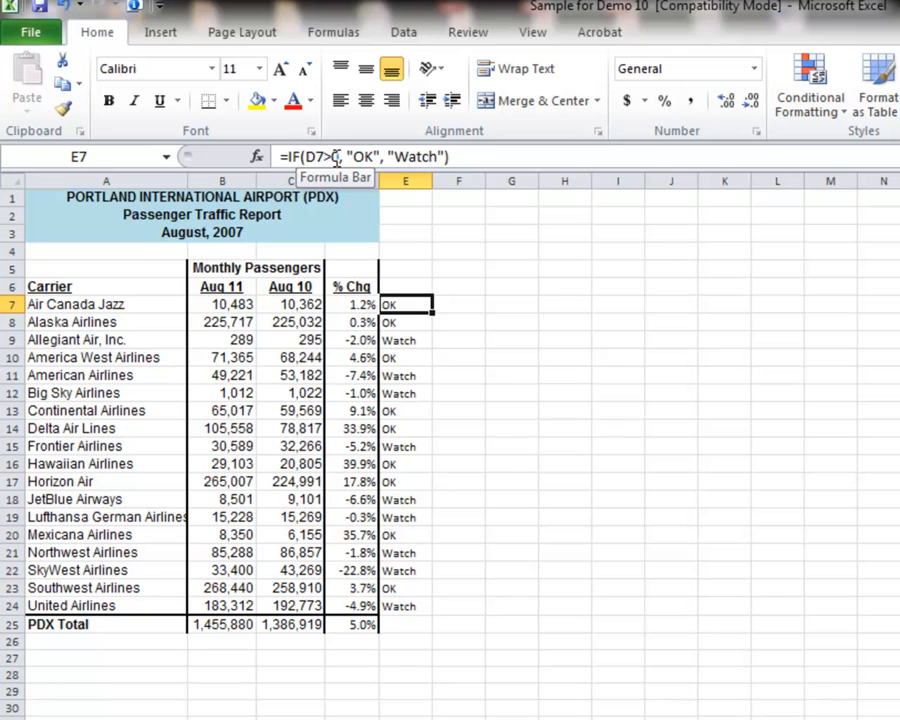
mouse_move(324, 217)
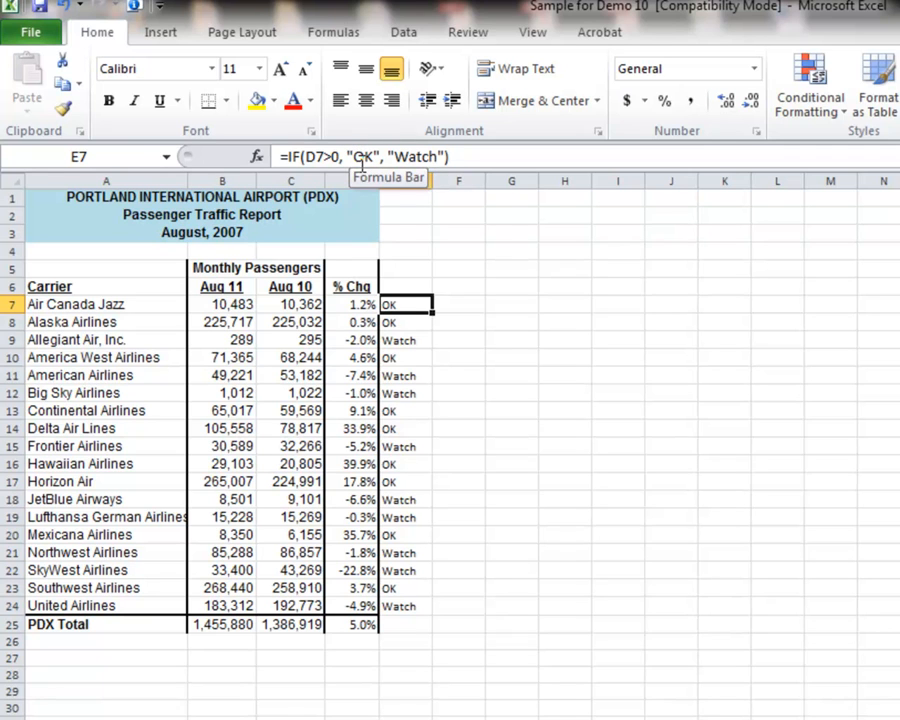
mouse_move(358, 160)
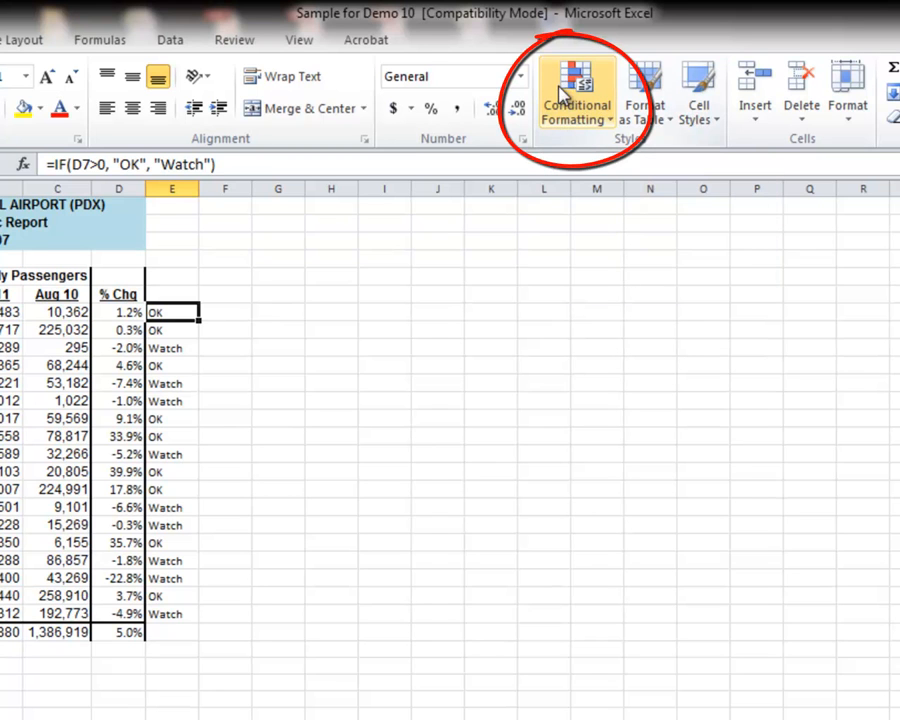
mouse_move(576, 112)
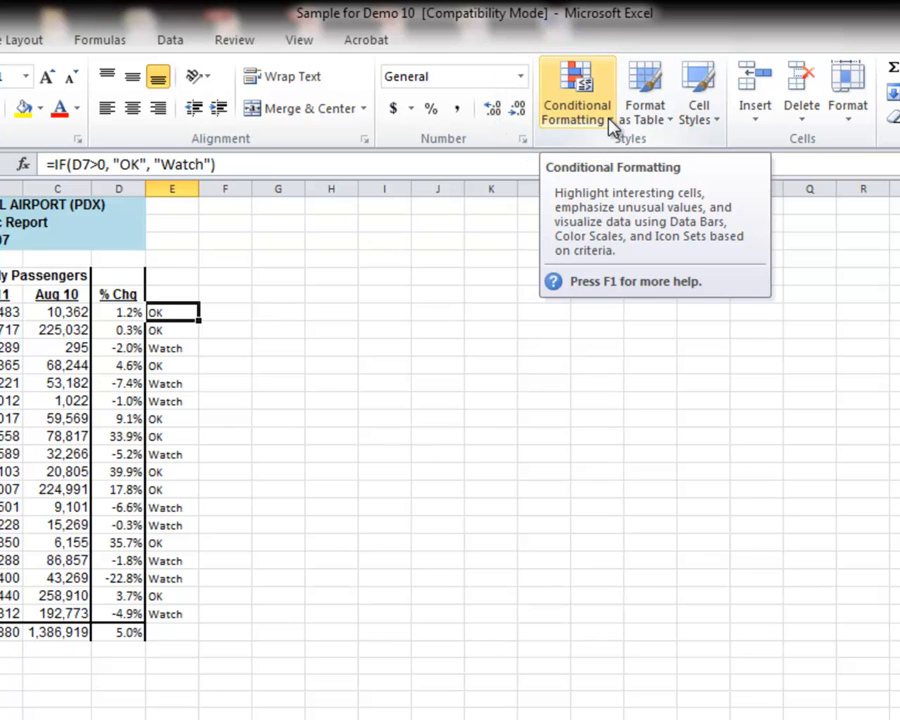
mouse_move(125, 313)
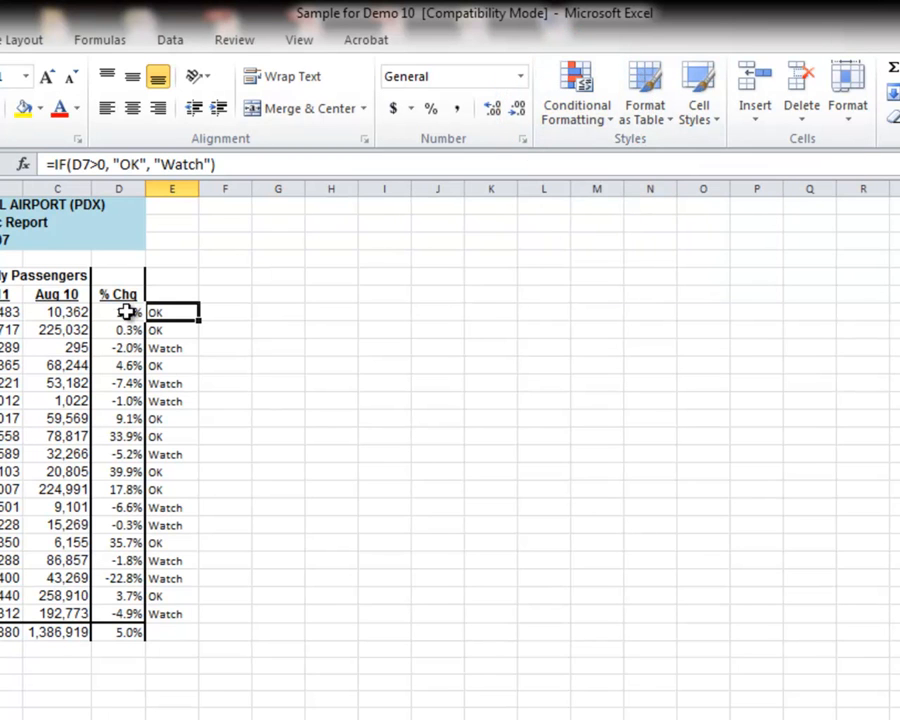
Select the % Chg range D7:D24.
left_click(118, 311)
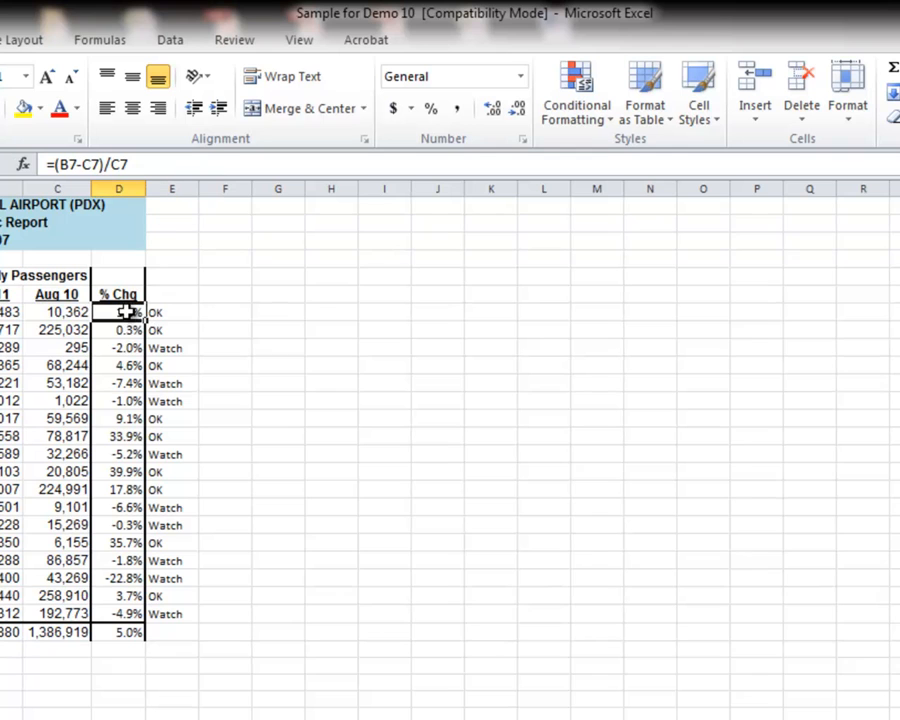
left_click_drag(118, 312, 118, 507)
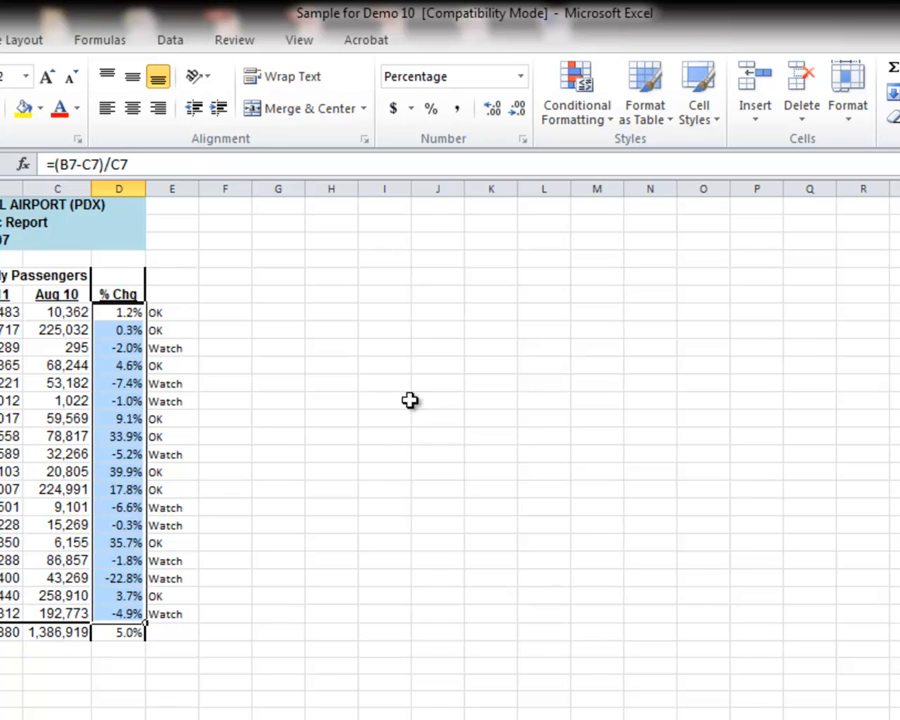
mouse_move(645, 90)
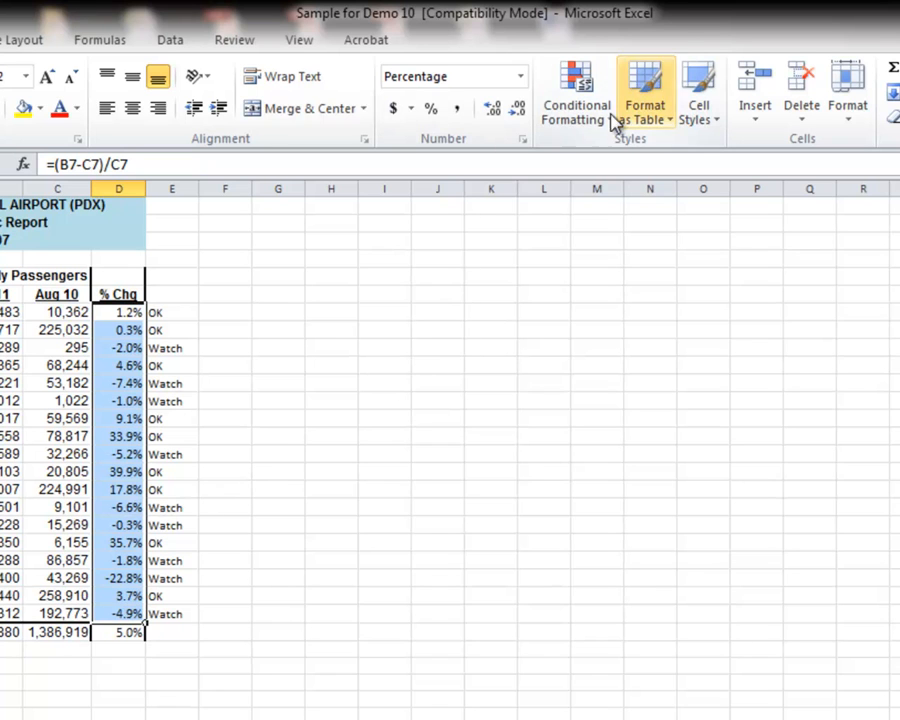
mouse_move(576, 95)
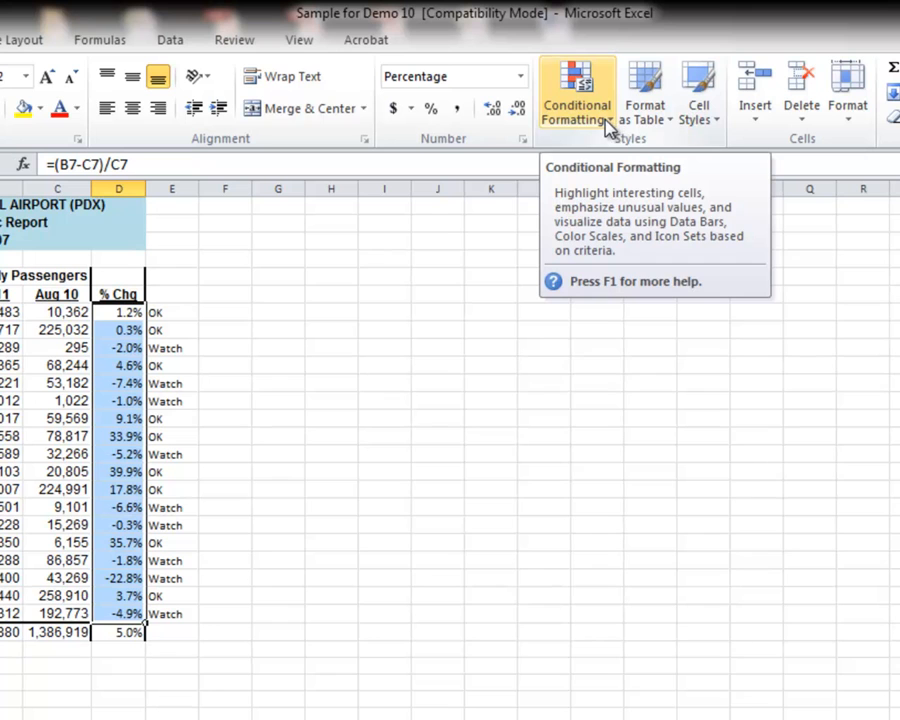
Open the Conditional Formatting menu.
left_click(576, 92)
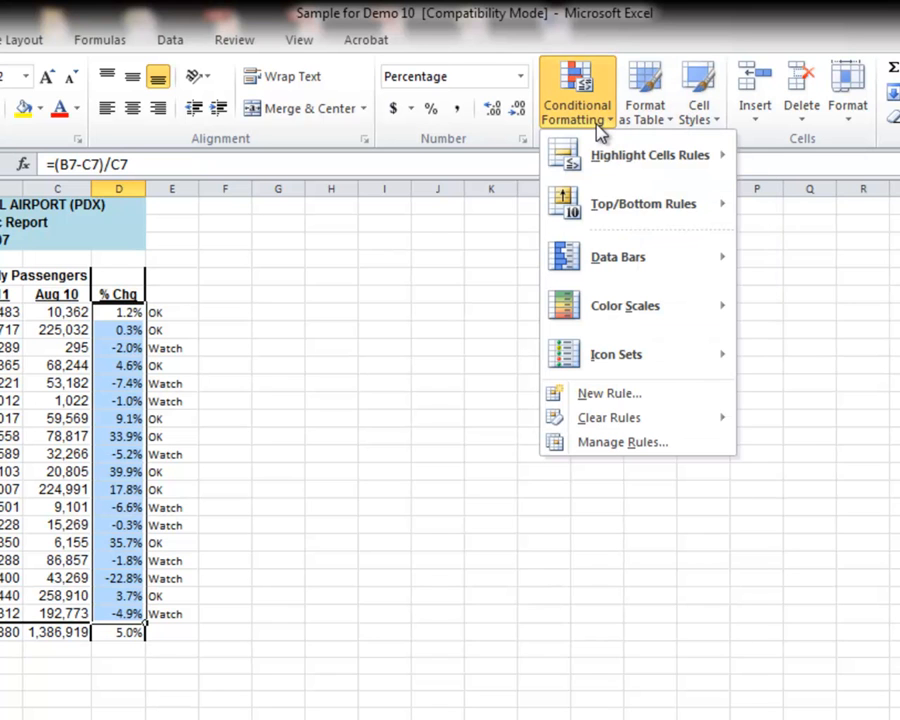
mouse_move(650, 155)
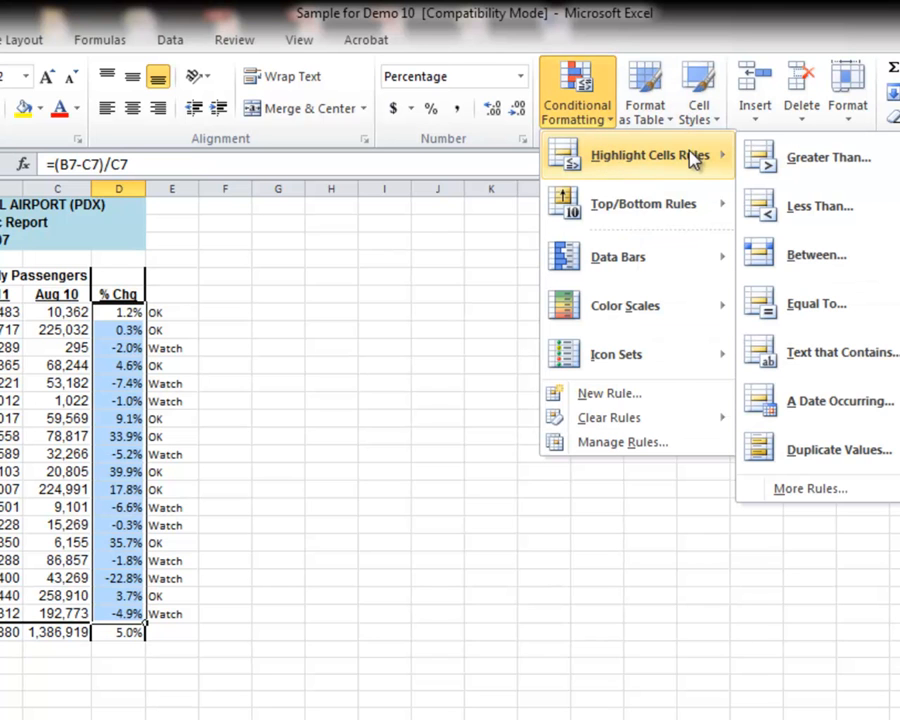
mouse_move(650, 203)
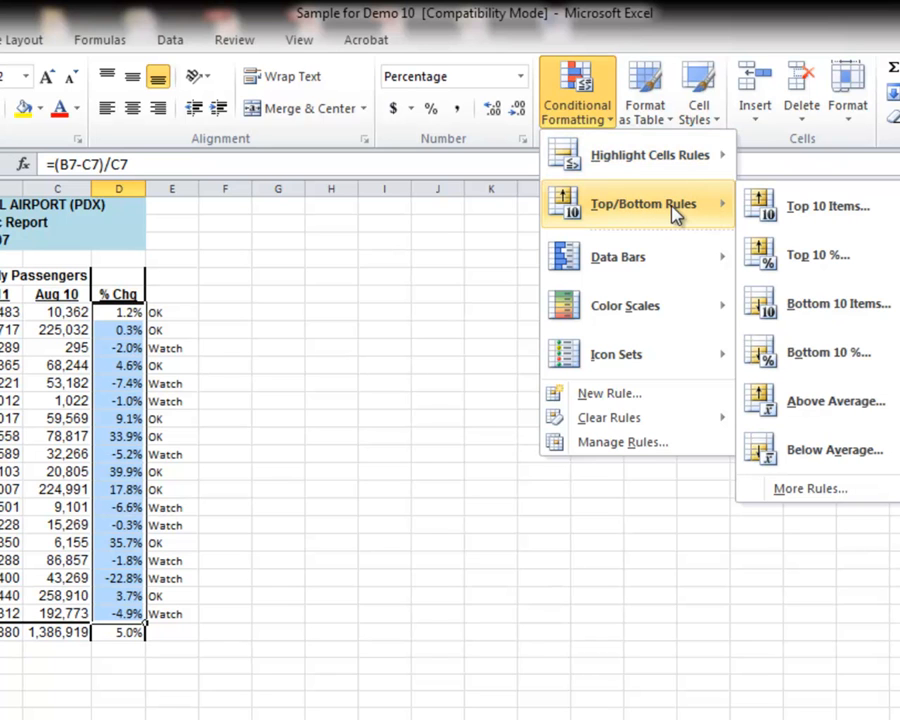
mouse_move(695, 213)
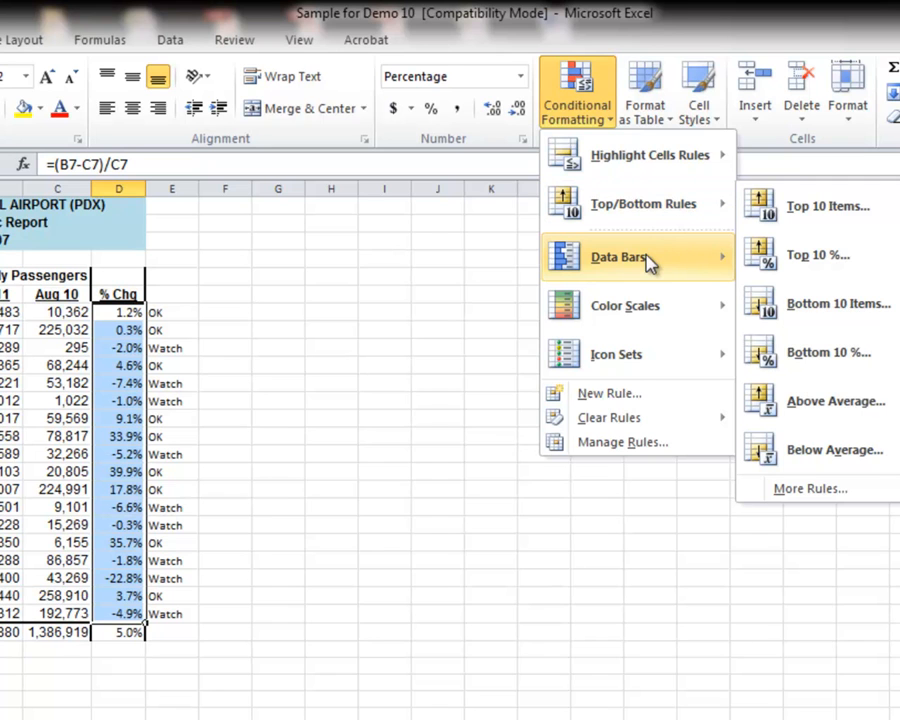
mouse_move(625, 306)
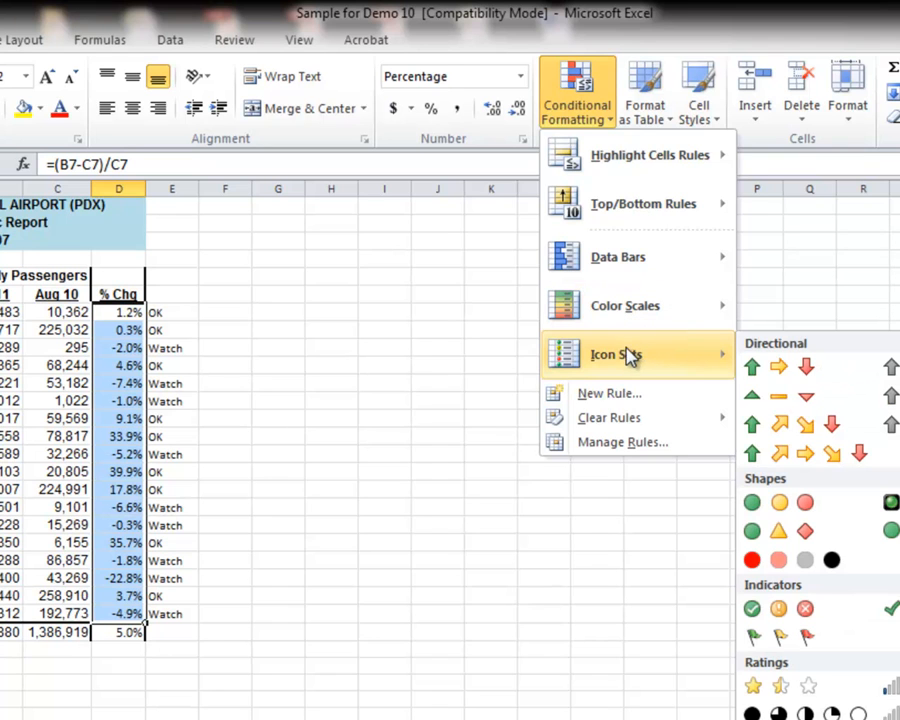
mouse_move(617, 257)
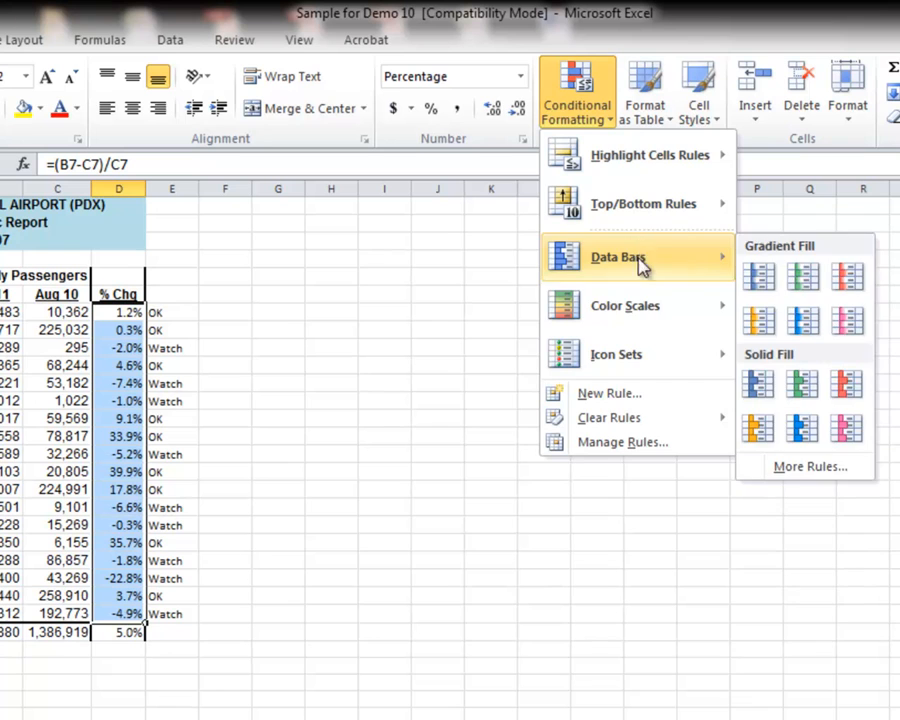
mouse_move(618, 305)
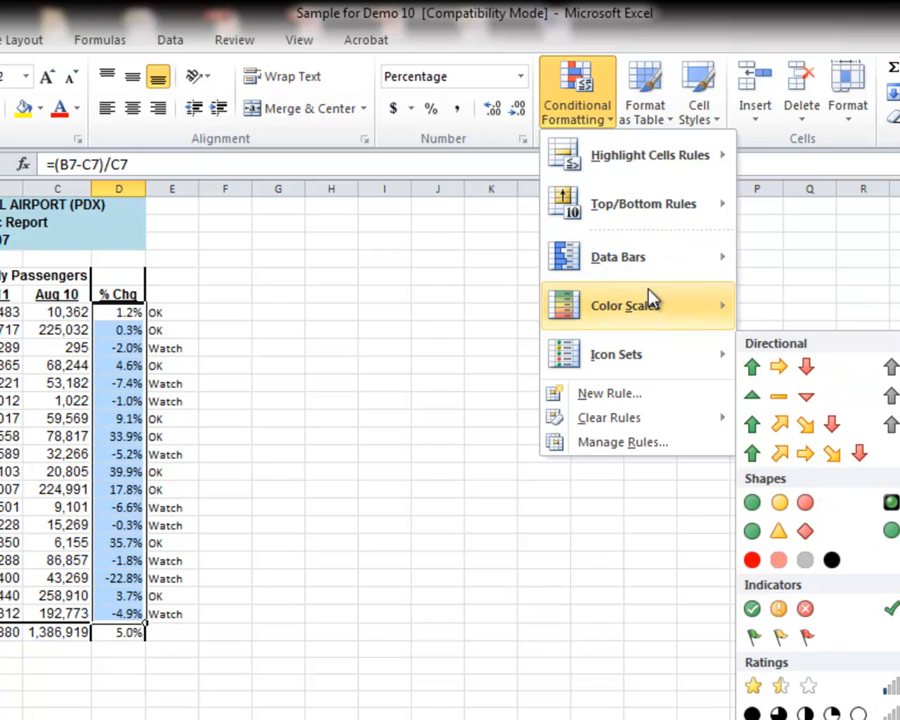
mouse_move(650, 155)
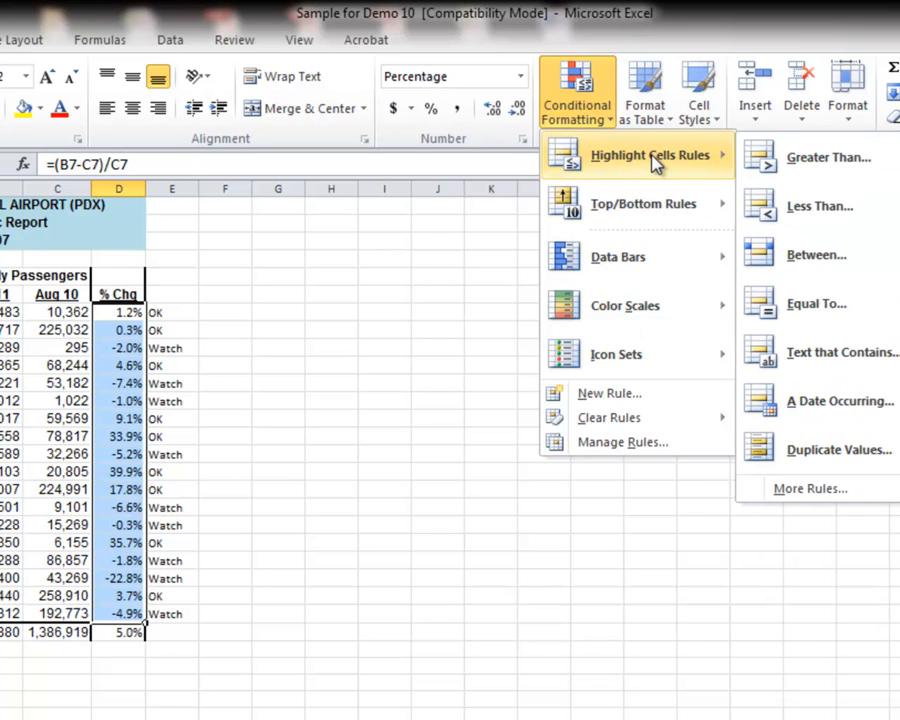
mouse_move(685, 165)
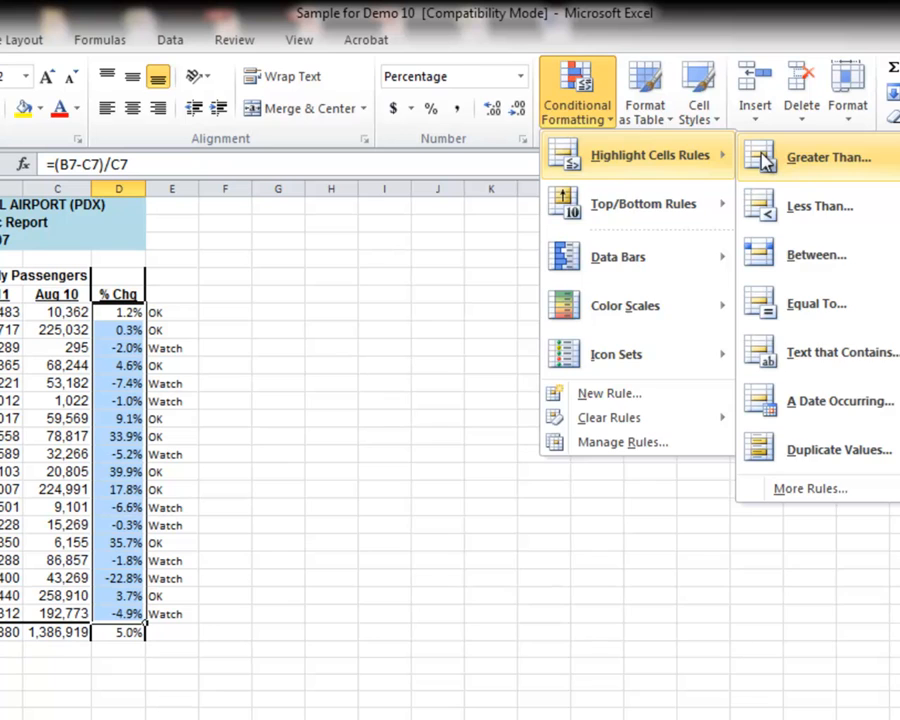
Add a Greater Than 0 rule with Green Fill with Dark Green Text.
left_click(828, 157)
type("0")
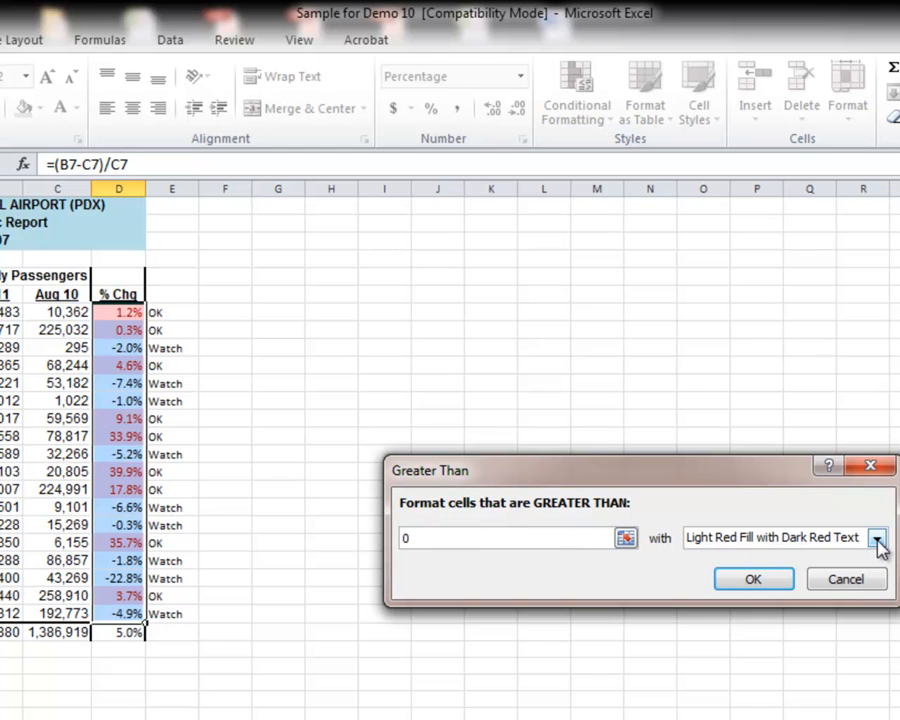
left_click(877, 538)
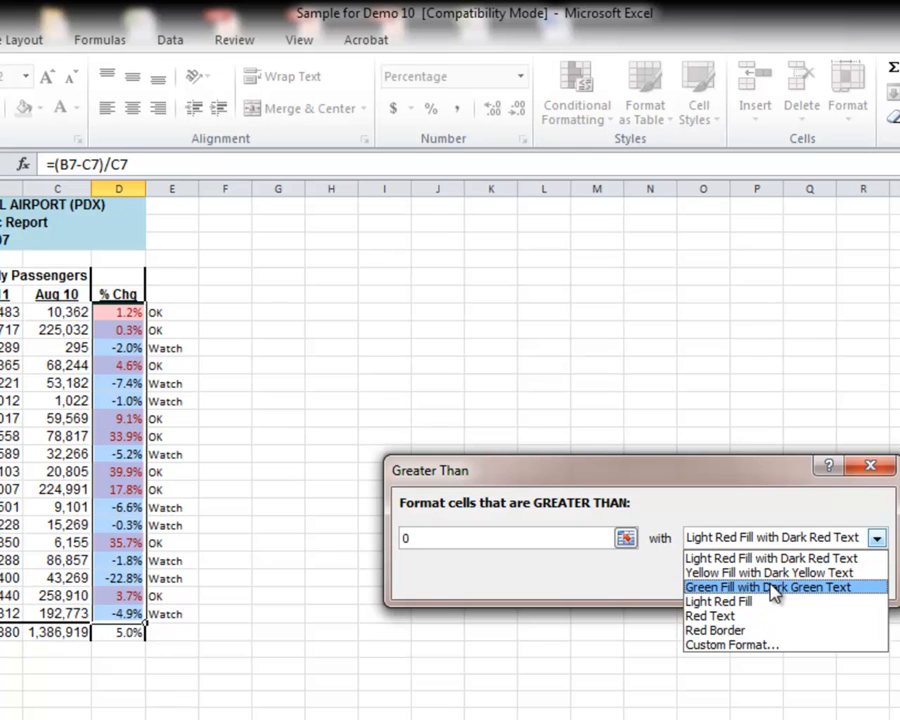
left_click(770, 587)
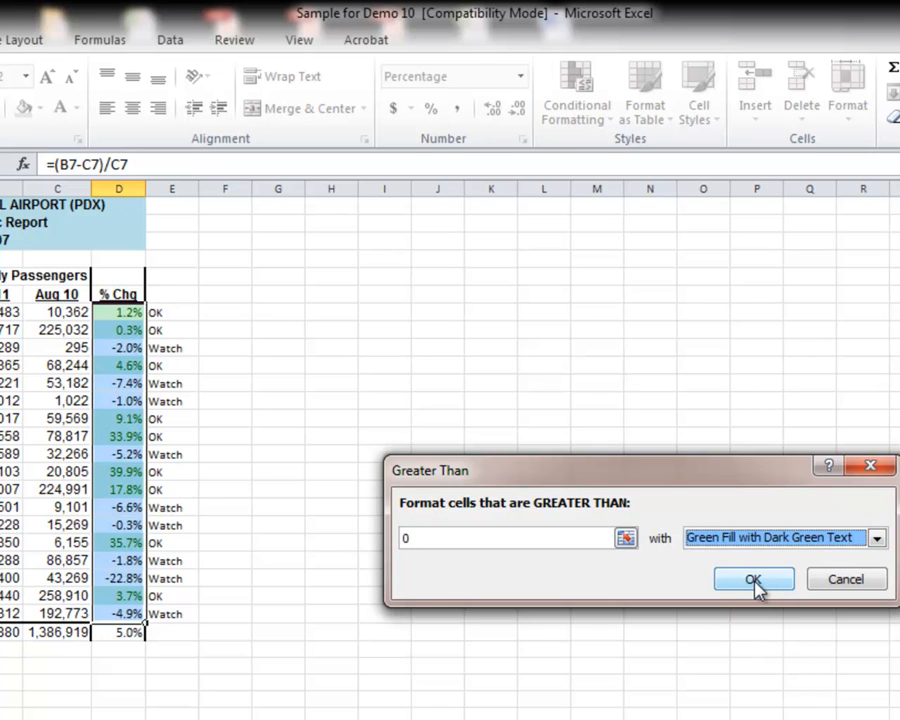
left_click(753, 579)
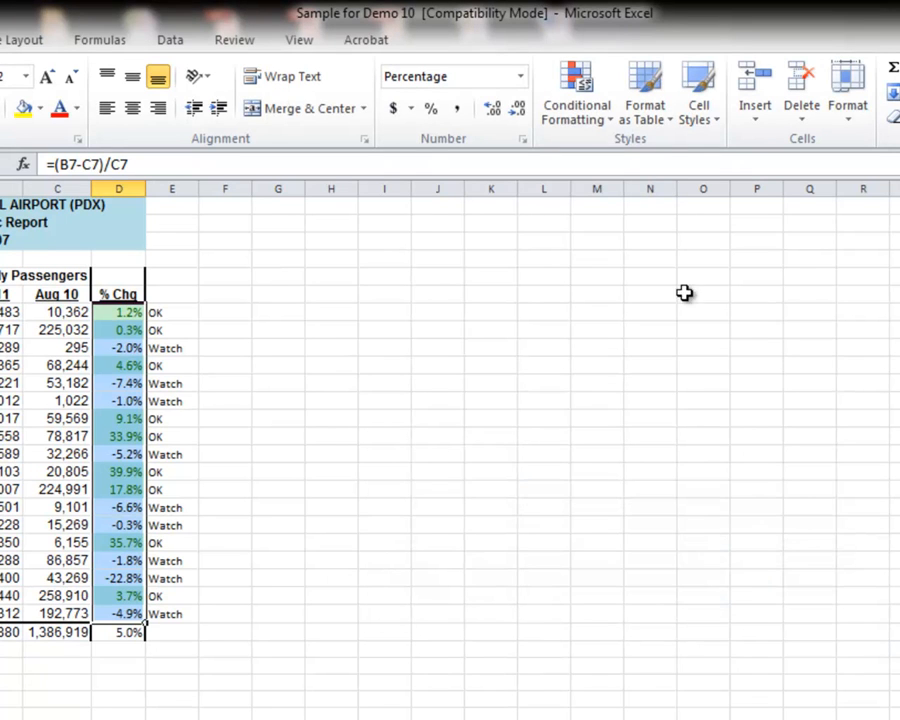
Add a Less Than 0 rule with Light Red Fill with Dark Red Text.
left_click(576, 95)
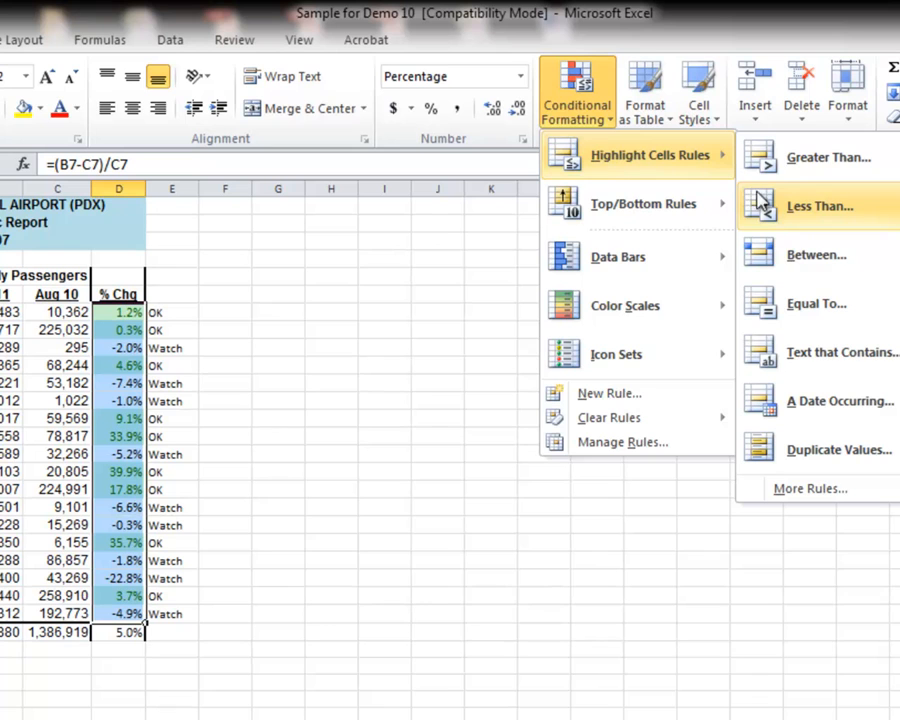
left_click(820, 206)
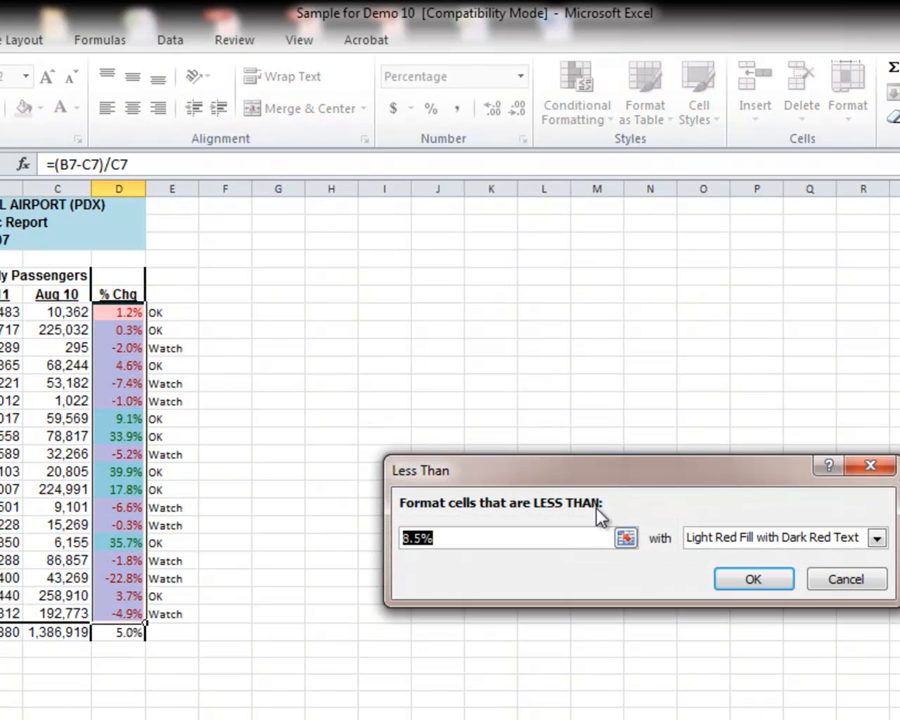
type("0")
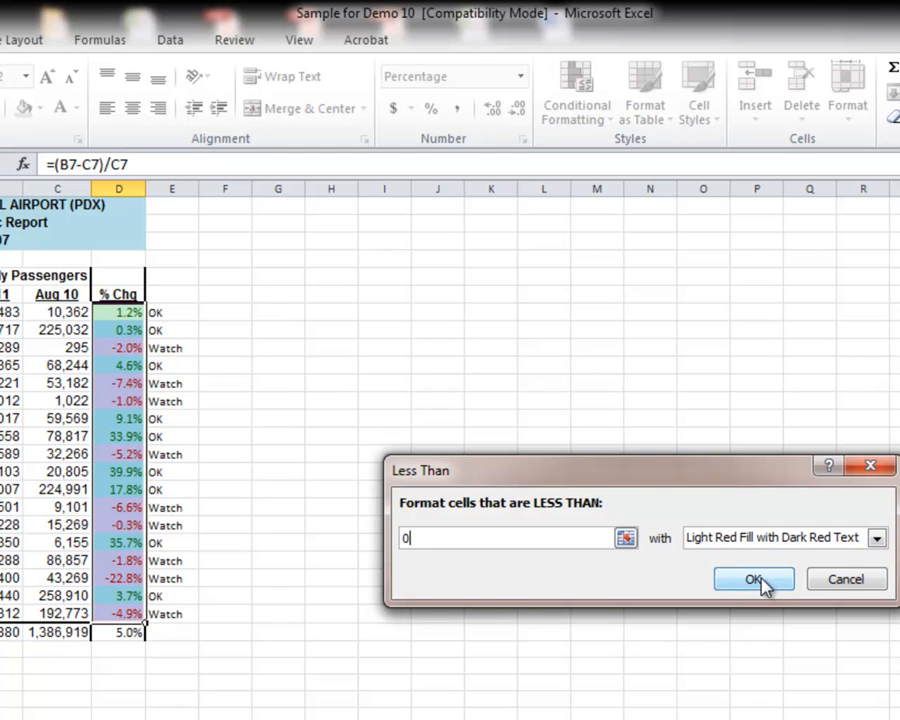
left_click(754, 579)
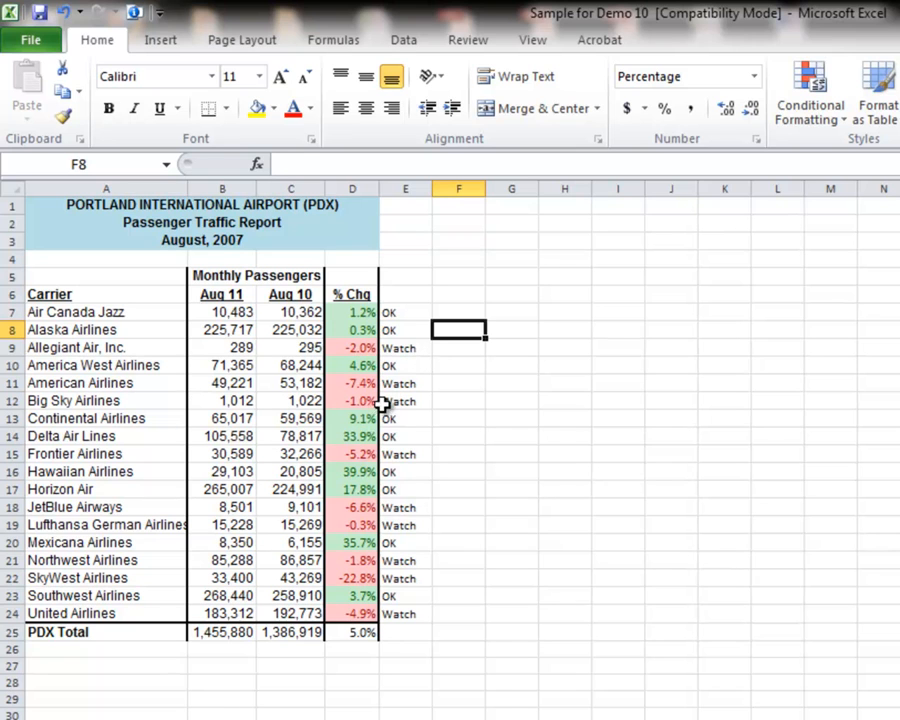
mouse_move(400, 525)
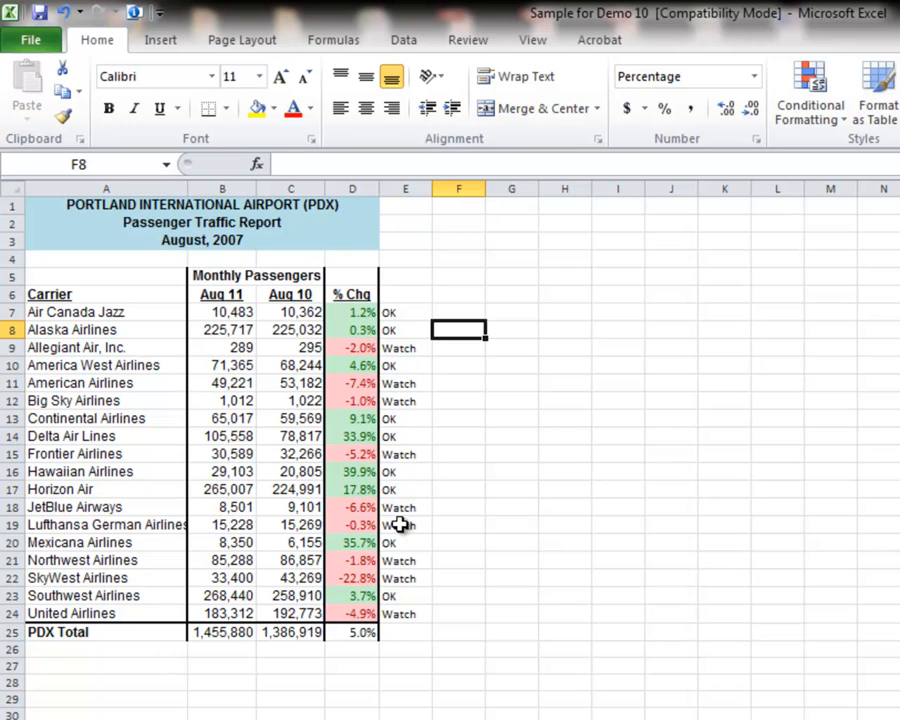
mouse_move(385, 438)
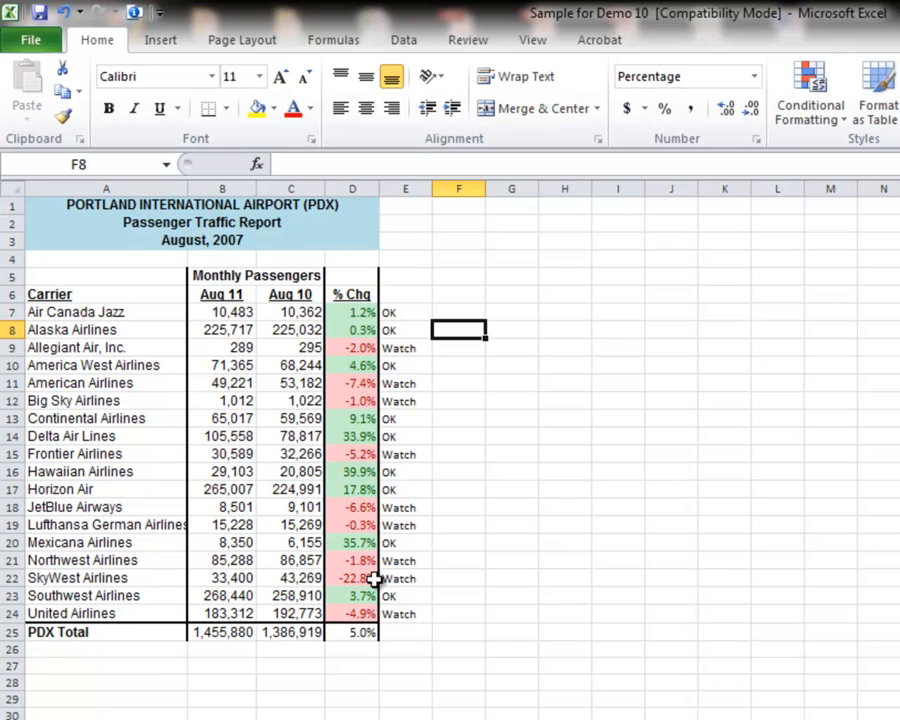
mouse_move(364, 563)
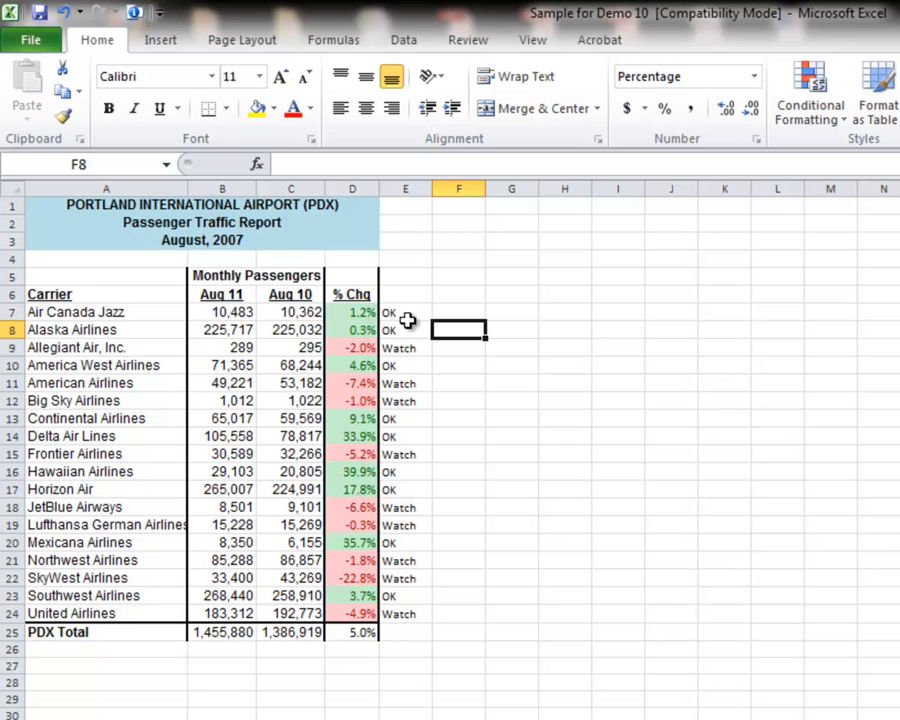
mouse_move(393, 623)
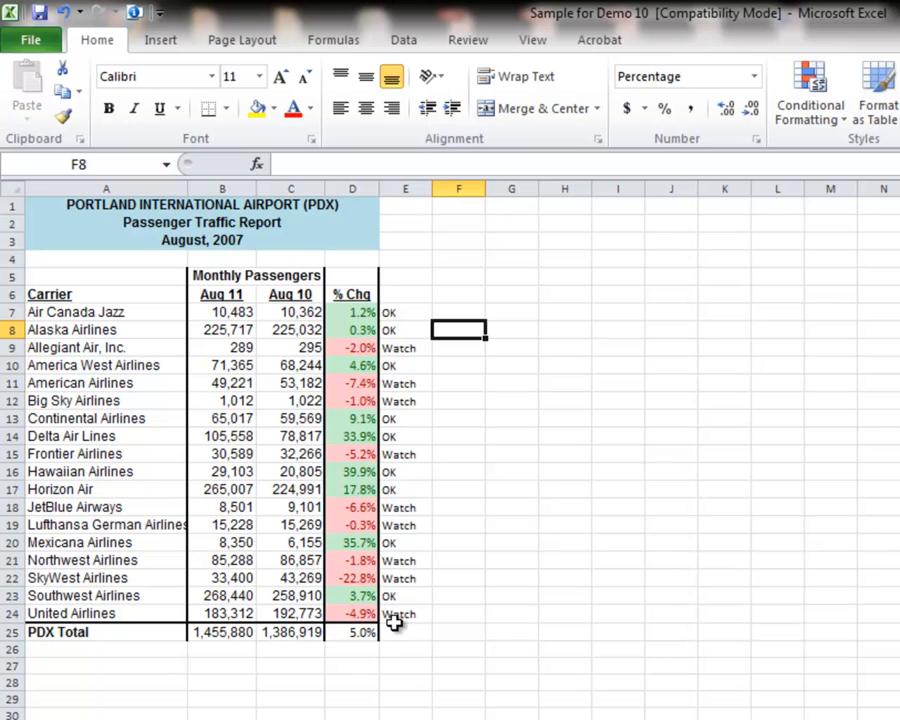
mouse_move(352, 590)
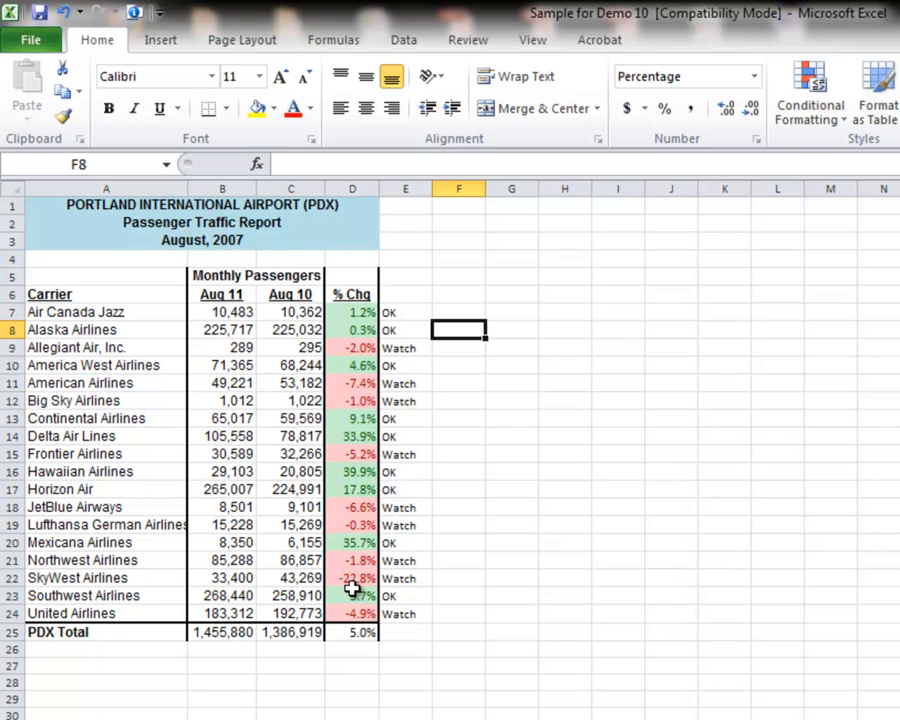
mouse_move(352, 571)
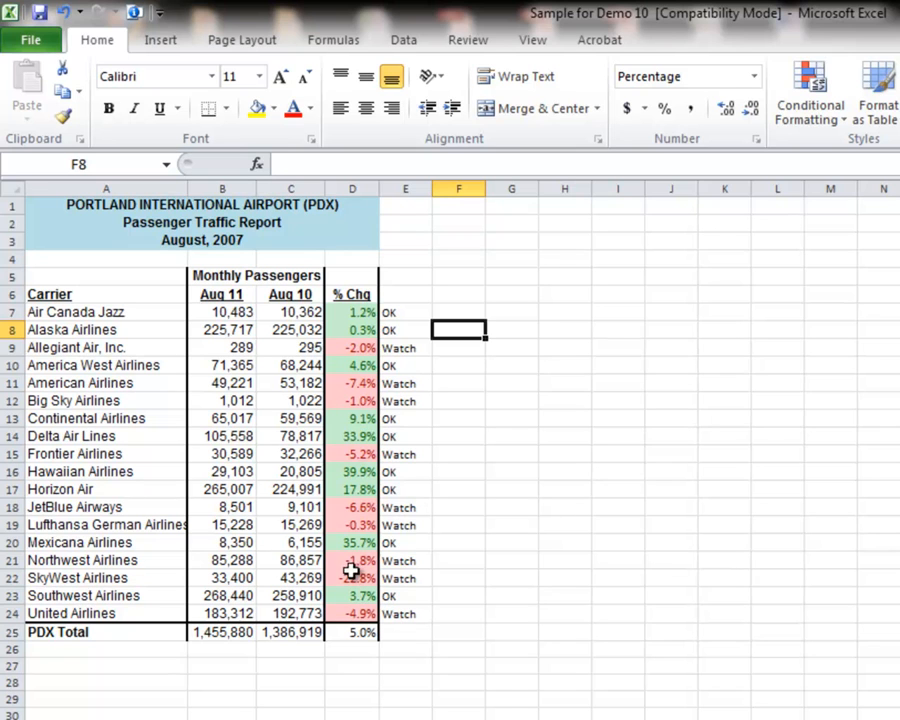